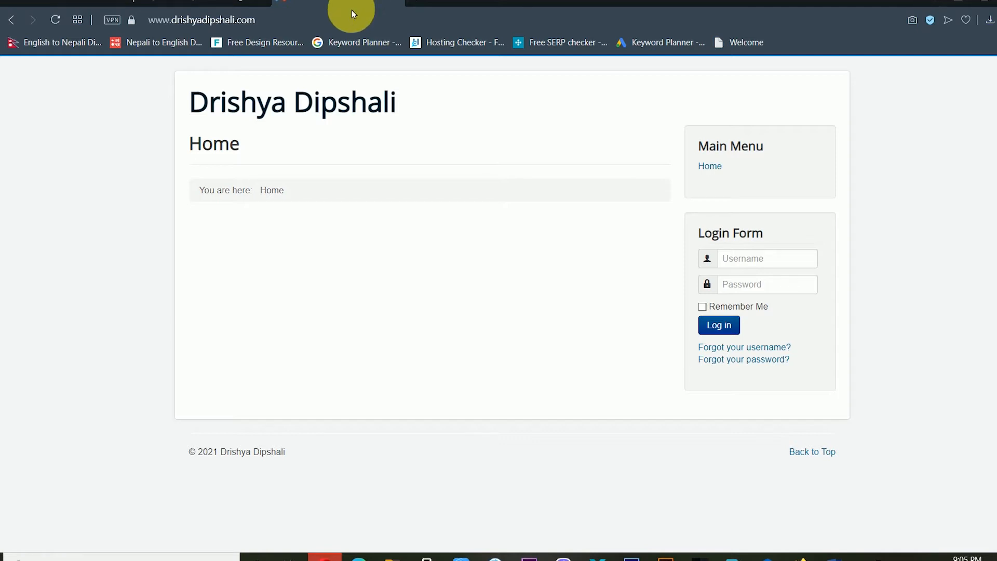
{"action": "mouse_move", "coordinate": [396, 153]}
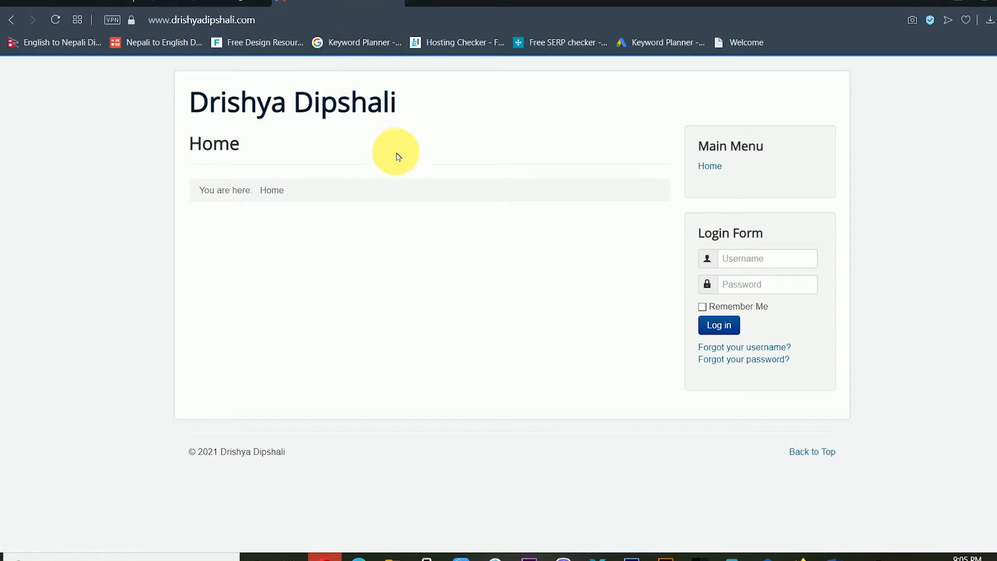
{"action": "mouse_move", "coordinate": [401, 15]}
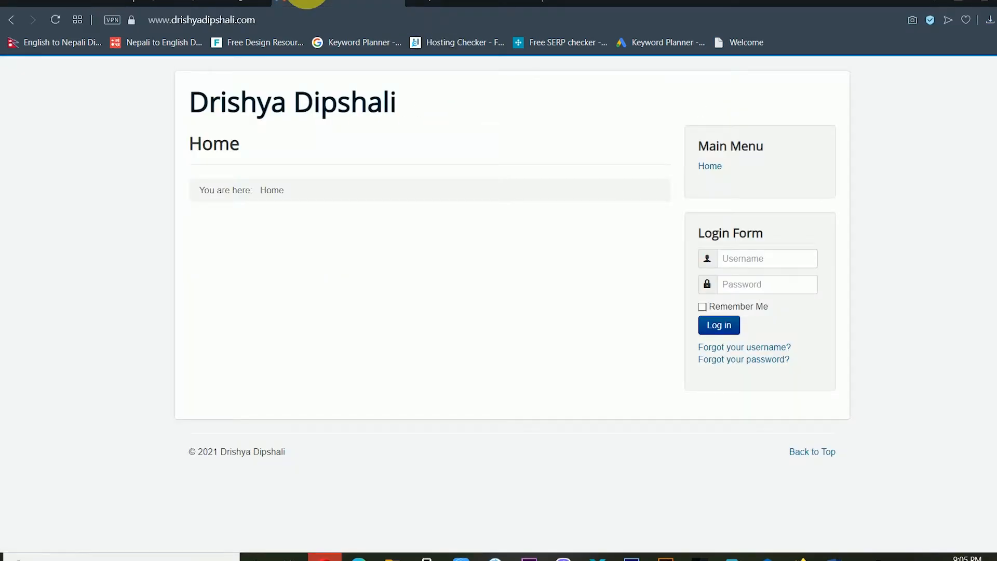
{"action": "mouse_move", "coordinate": [375, 160]}
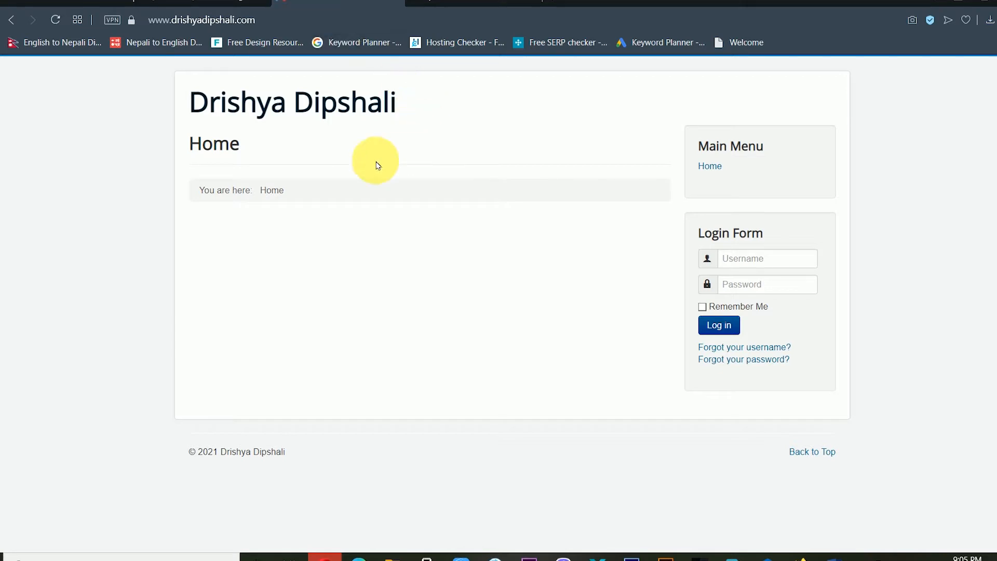
{"action": "mouse_move", "coordinate": [339, 156]}
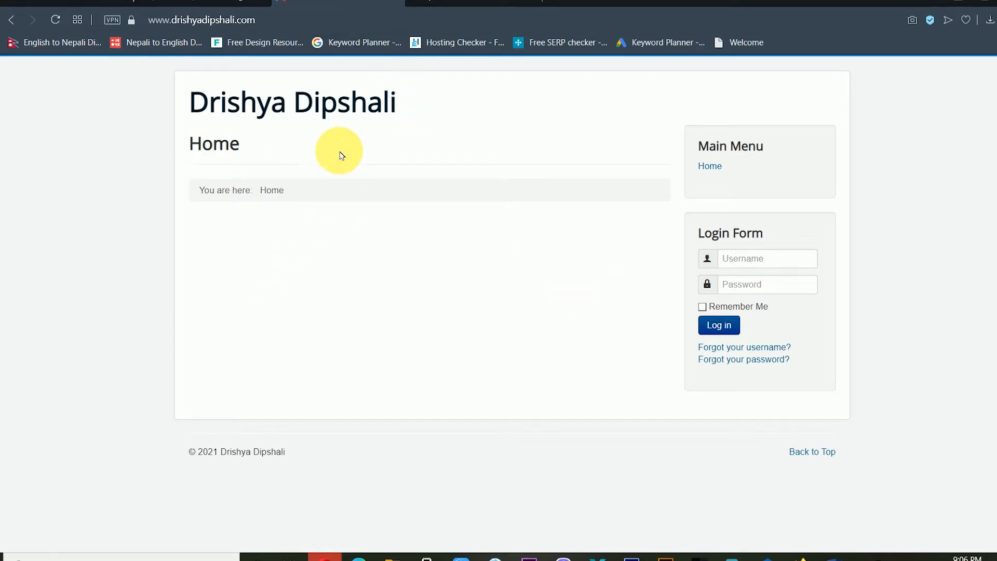
{"action": "mouse_move", "coordinate": [336, 142]}
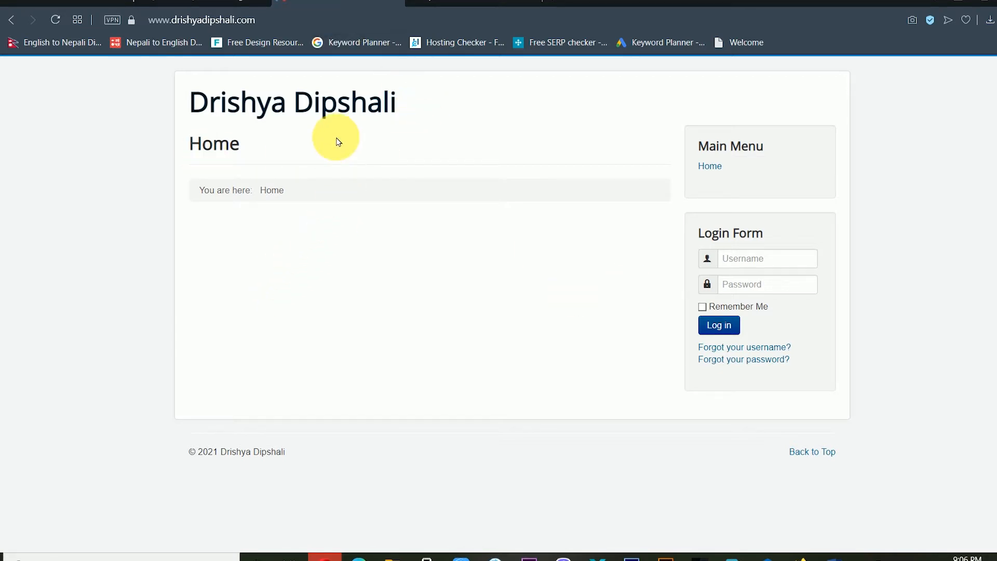
Review the administrator dashboard's recent actions, logged-in users and popular articles sections.
{"action": "left_click", "coordinate": [202, 19]}
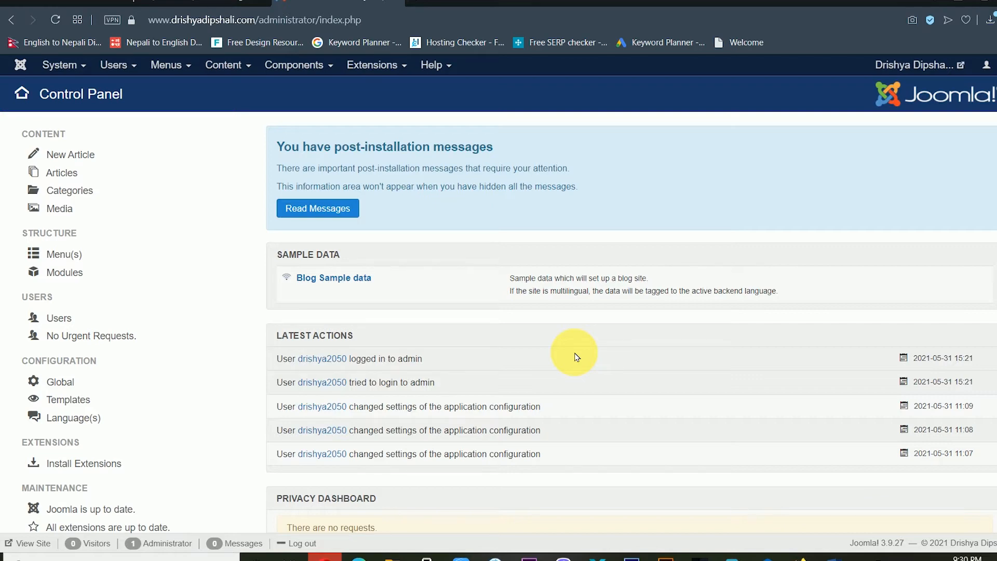
{"action": "scroll", "scroll_direction": "down", "scroll_amount": 3}
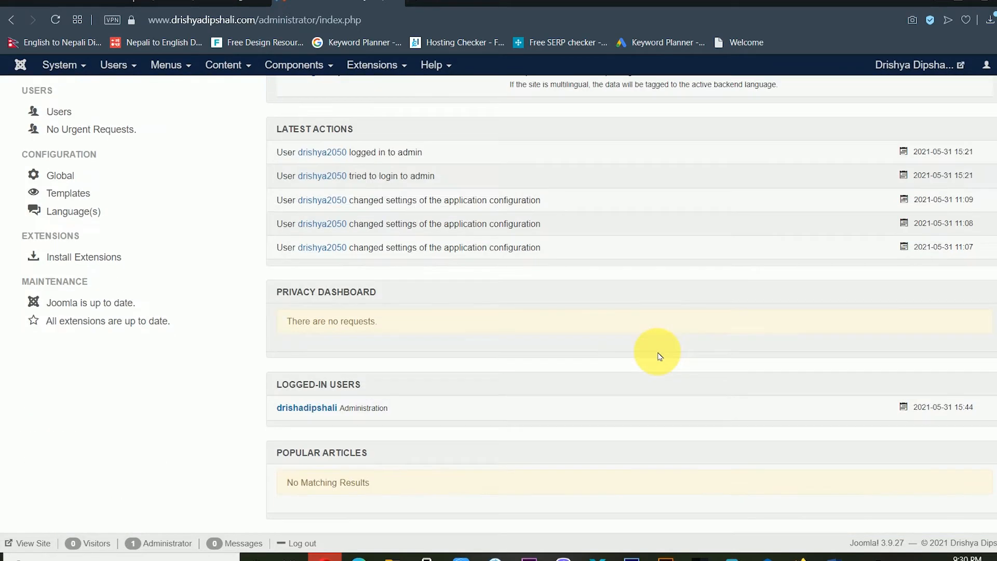
{"action": "scroll", "scroll_direction": "up", "scroll_amount": 3}
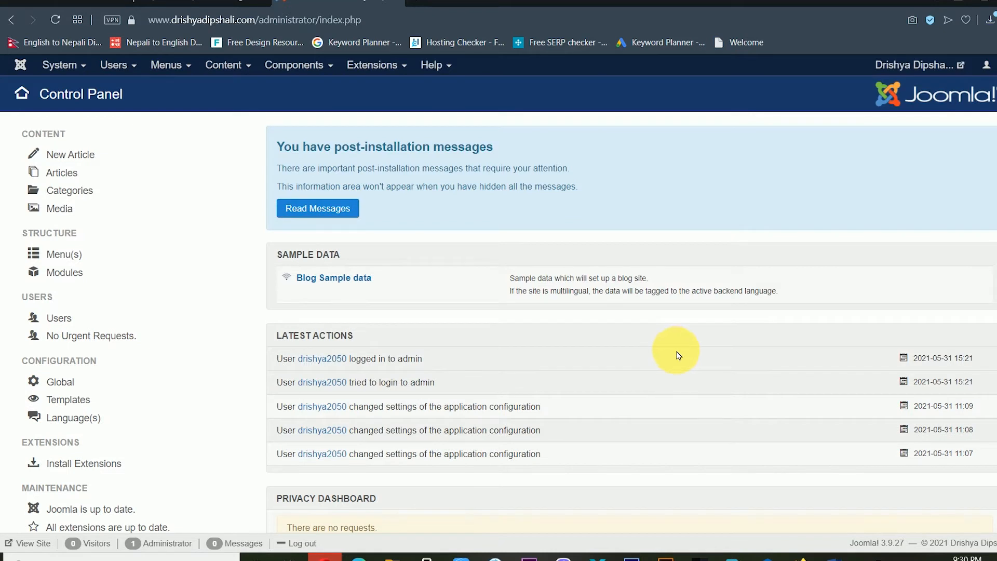
{"action": "mouse_move", "coordinate": [659, 326]}
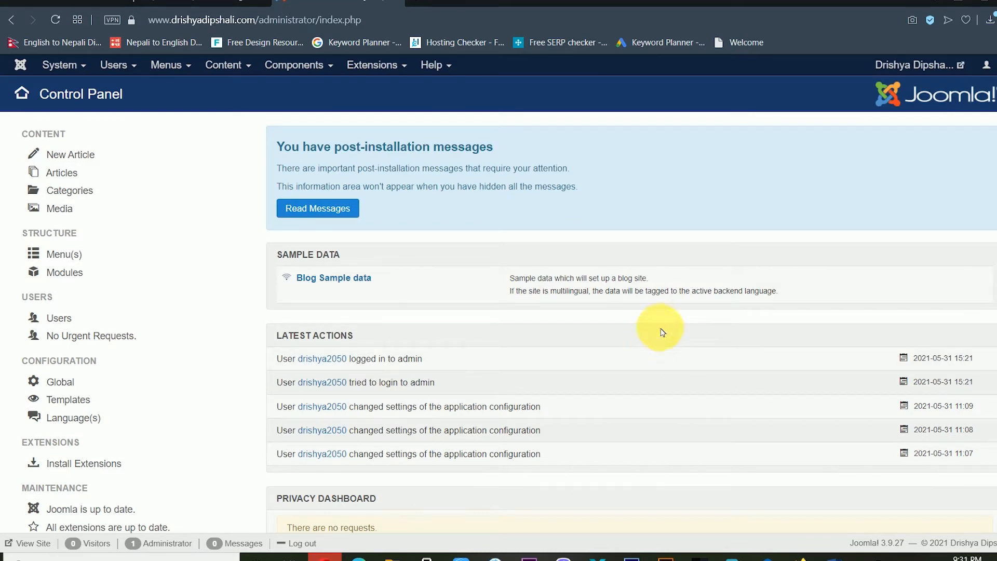
{"action": "mouse_move", "coordinate": [409, 368]}
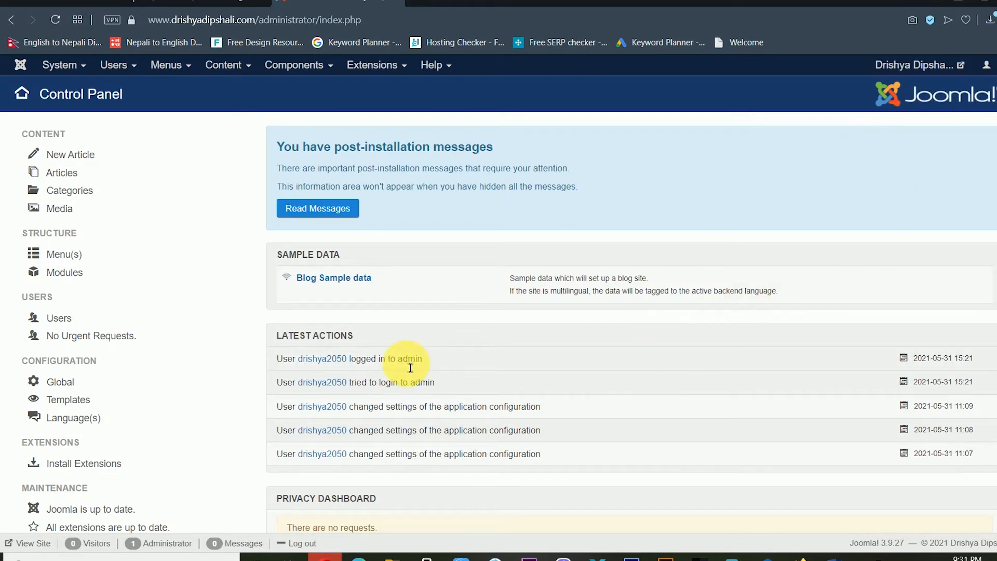
{"action": "mouse_move", "coordinate": [649, 97]}
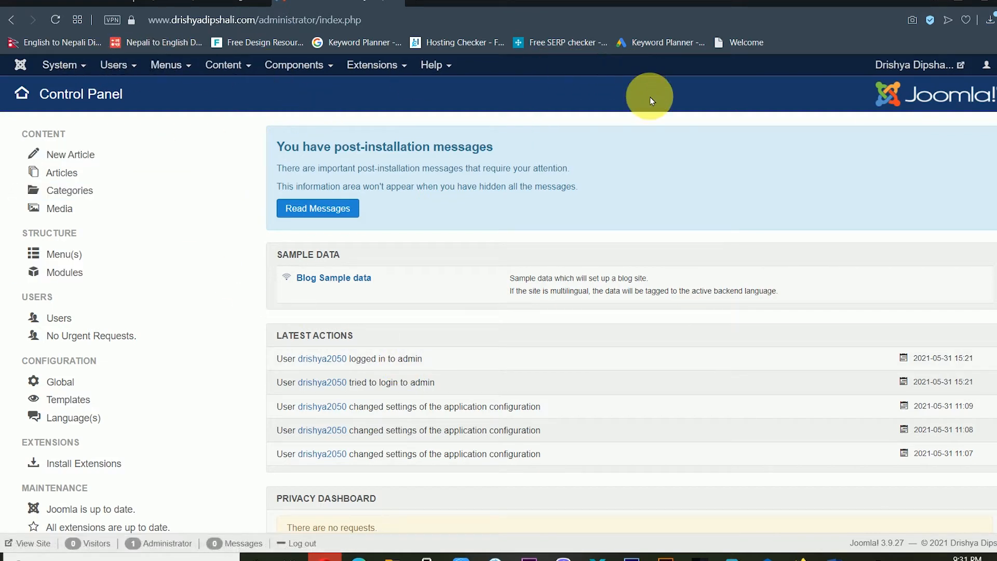
{"action": "mouse_move", "coordinate": [255, 291]}
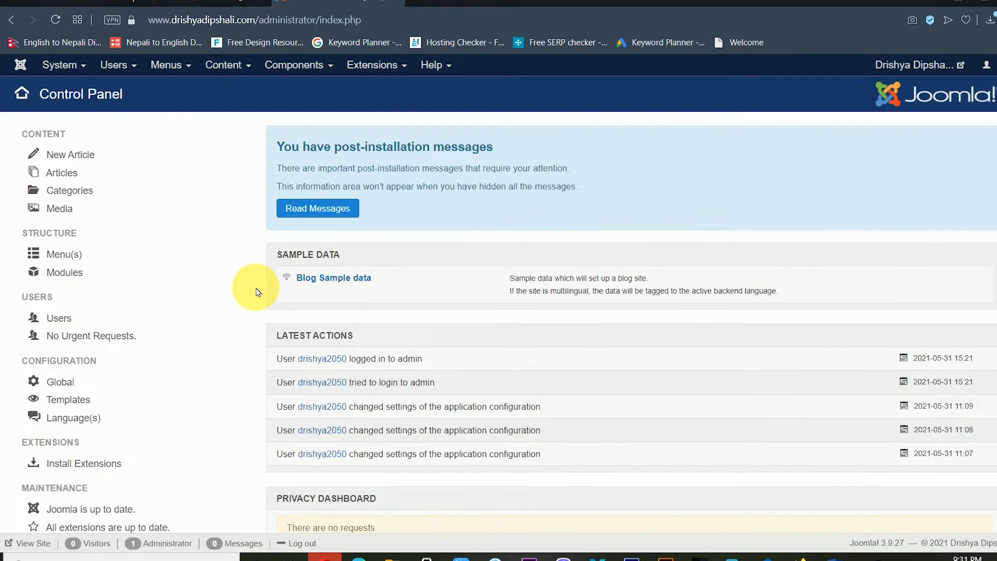
{"action": "mouse_move", "coordinate": [874, 122]}
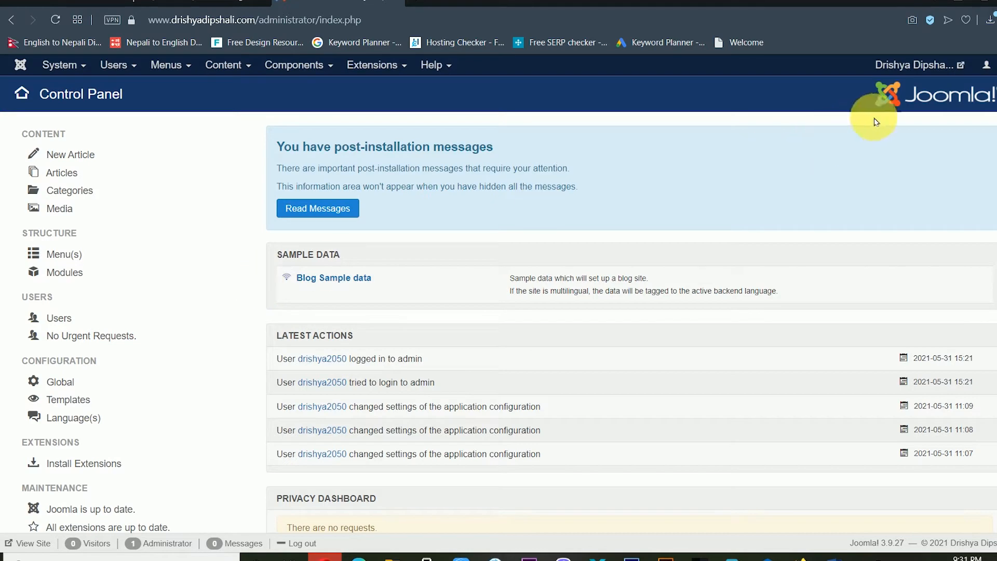
{"action": "mouse_move", "coordinate": [109, 134]}
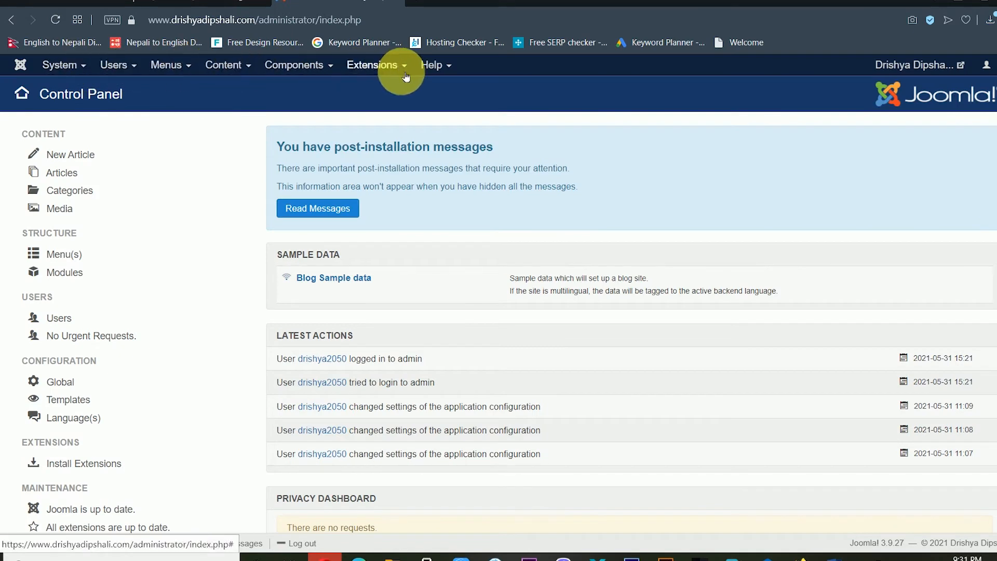
{"action": "mouse_move", "coordinate": [270, 467]}
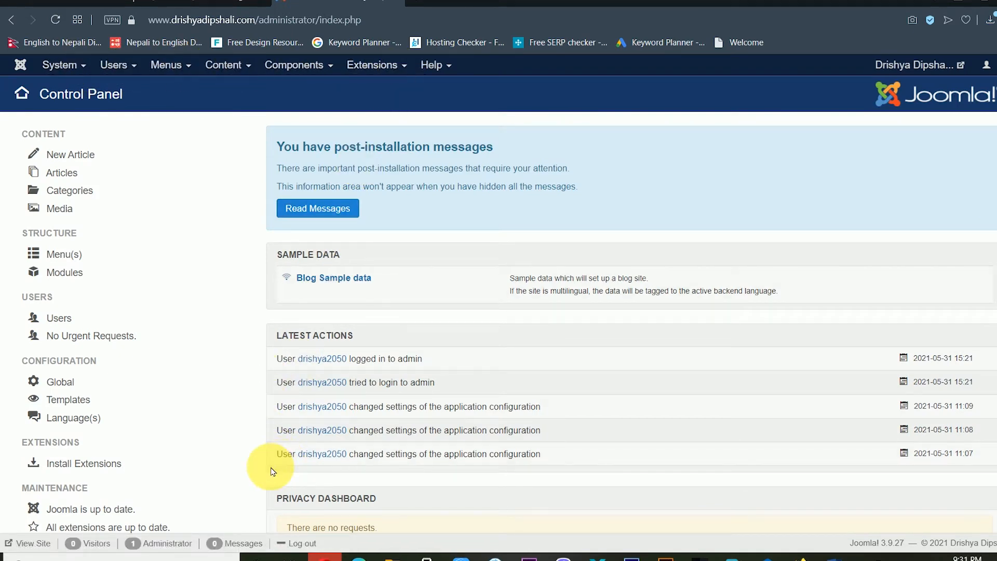
{"action": "mouse_move", "coordinate": [158, 482]}
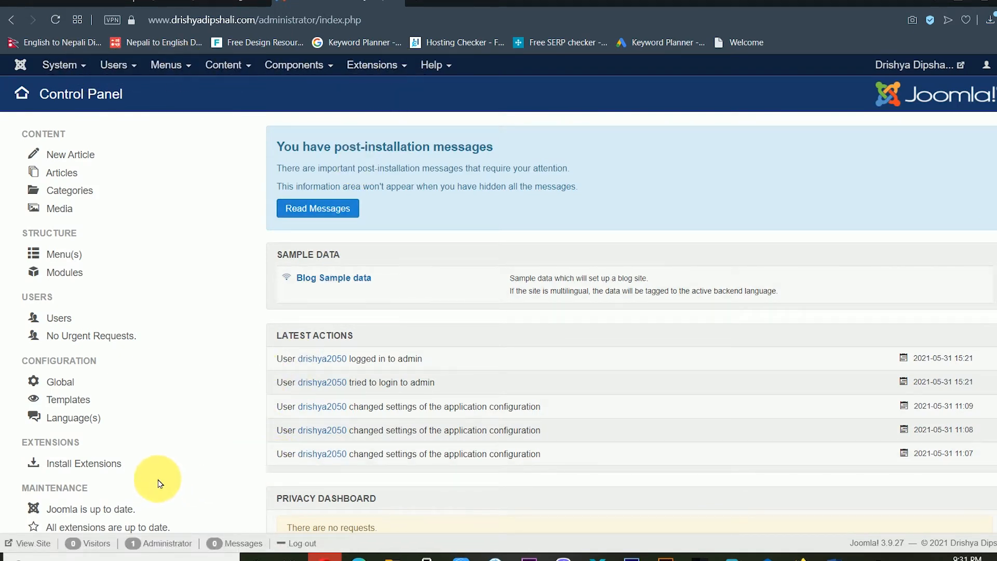
{"action": "mouse_move", "coordinate": [63, 501]}
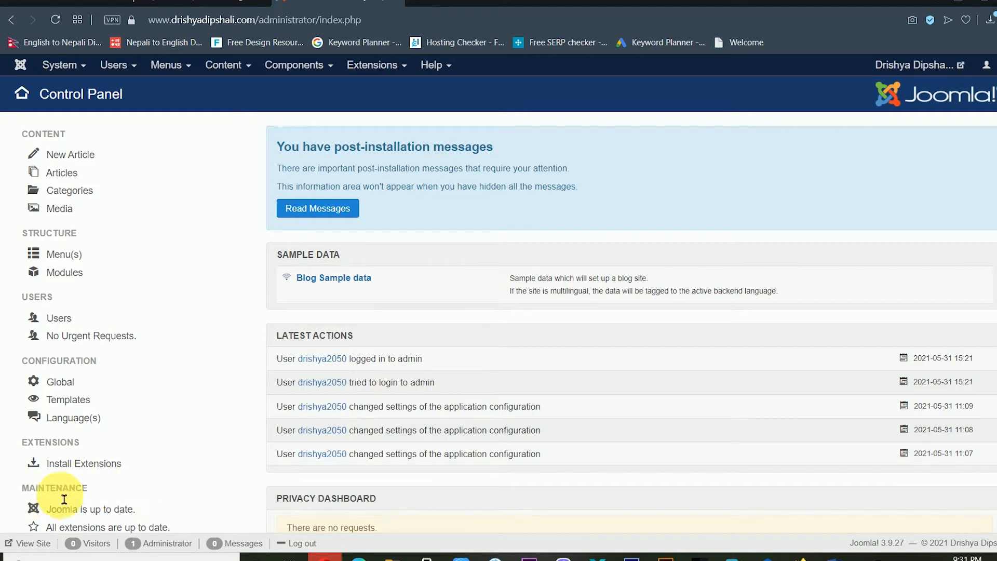
{"action": "mouse_move", "coordinate": [83, 464]}
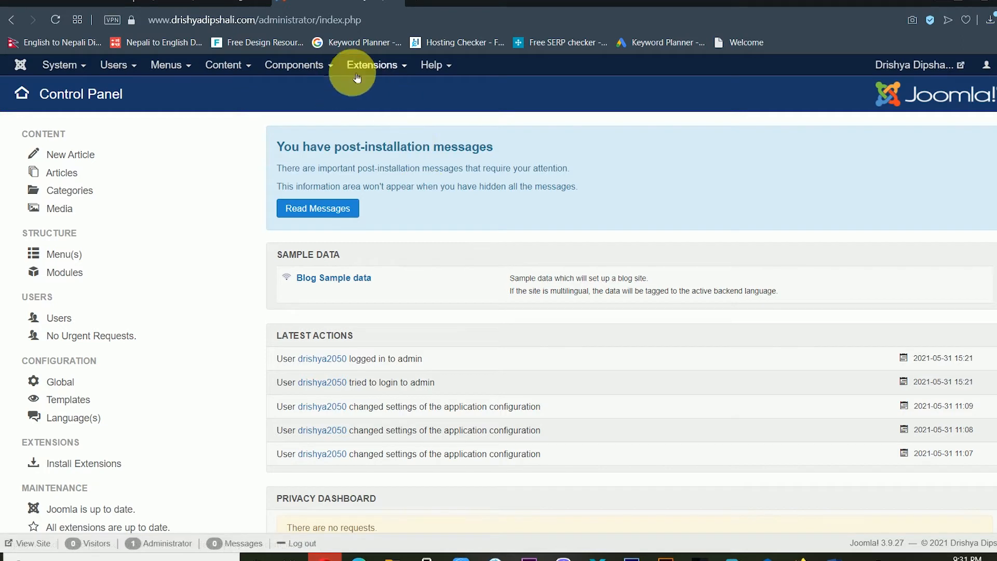
Reach the Extensions: Install page via Extensions > Manage > Install.
{"action": "left_click", "coordinate": [372, 65]}
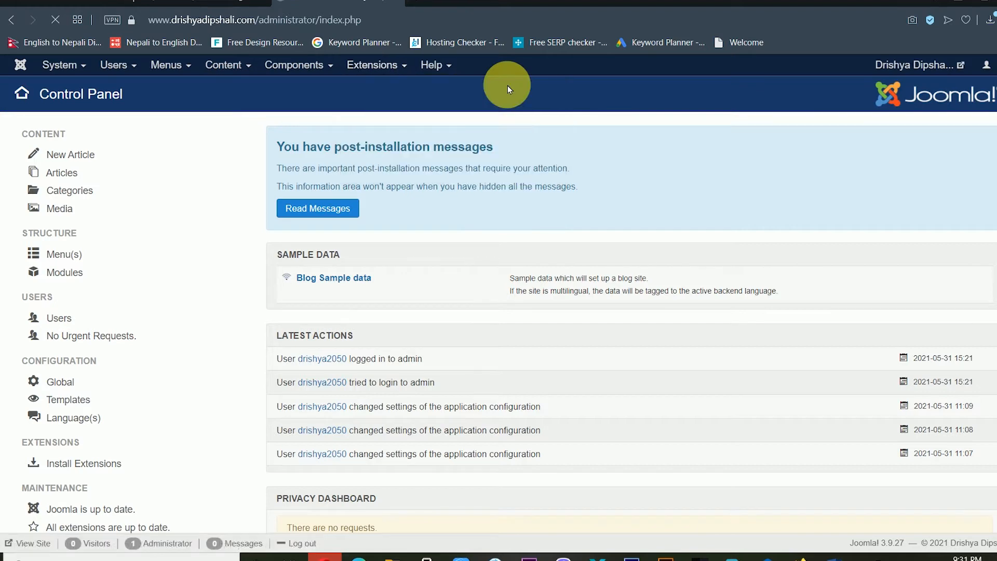
{"action": "left_click", "coordinate": [83, 463]}
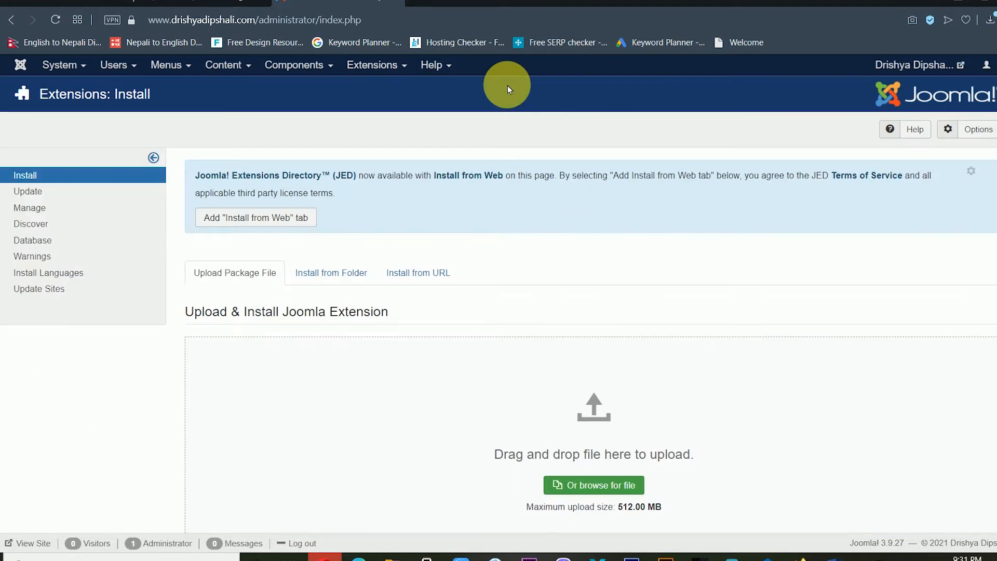
{"action": "scroll", "scroll_direction": "down", "scroll_amount": 3}
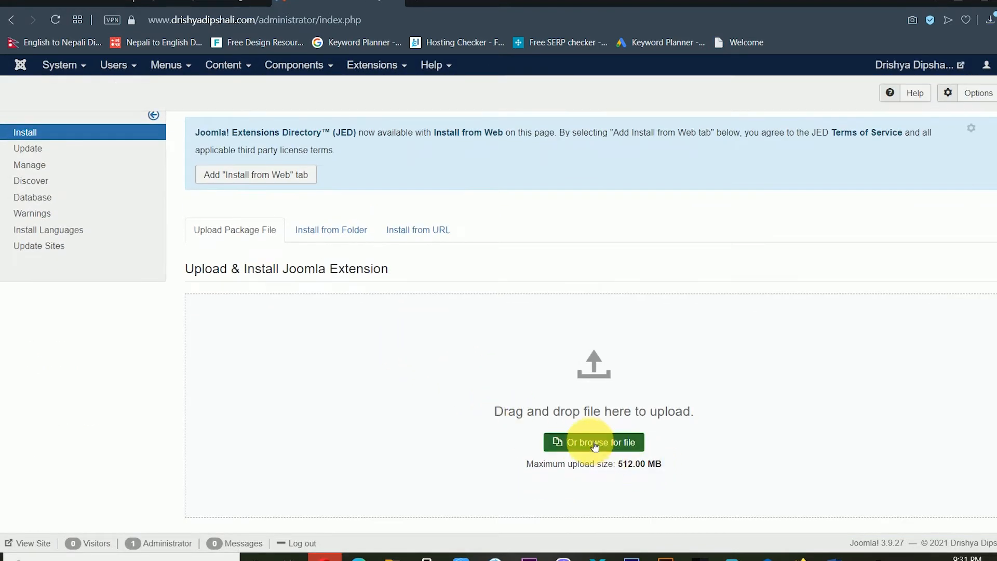
{"action": "mouse_move", "coordinate": [604, 445]}
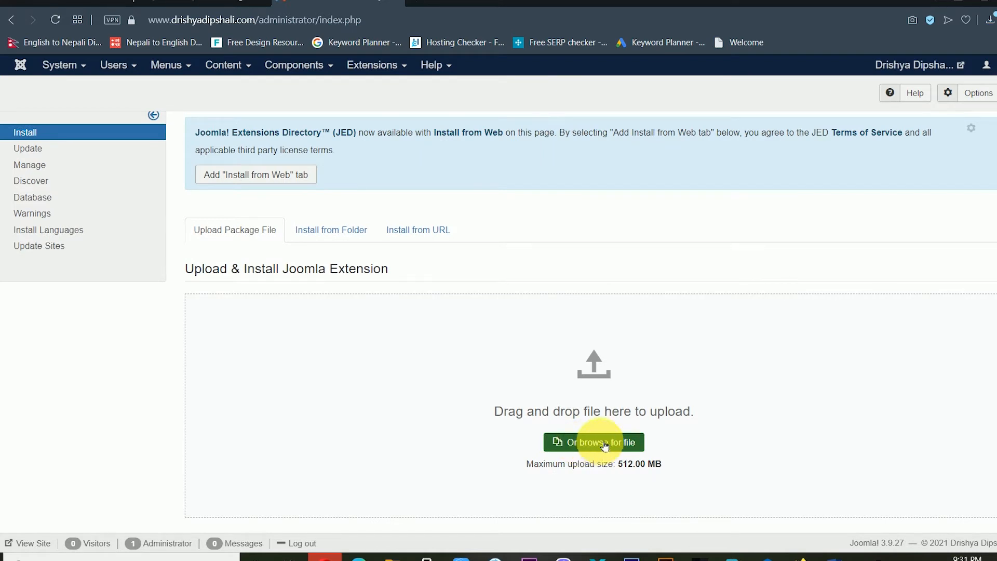
{"action": "mouse_move", "coordinate": [664, 434]}
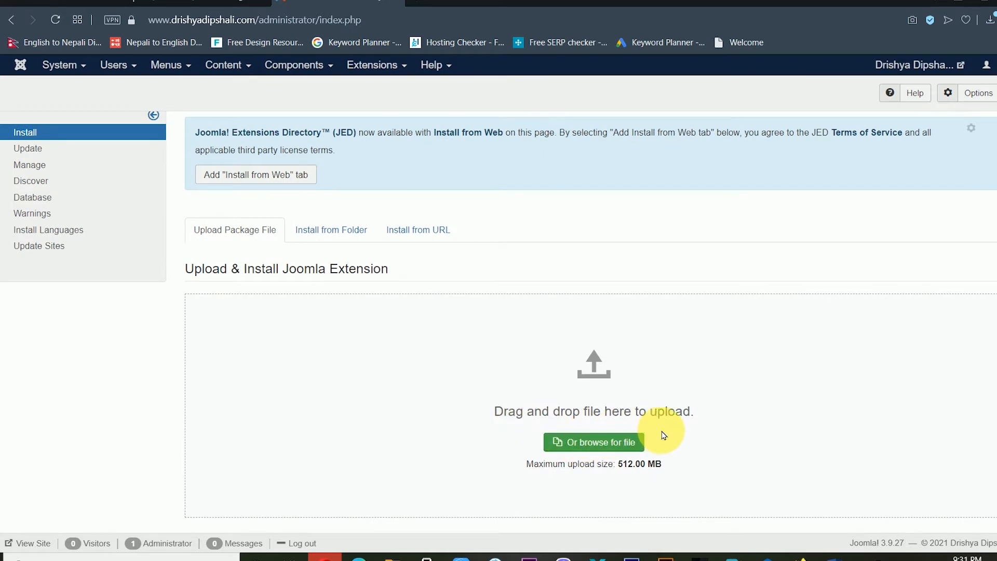
{"action": "mouse_move", "coordinate": [635, 443]}
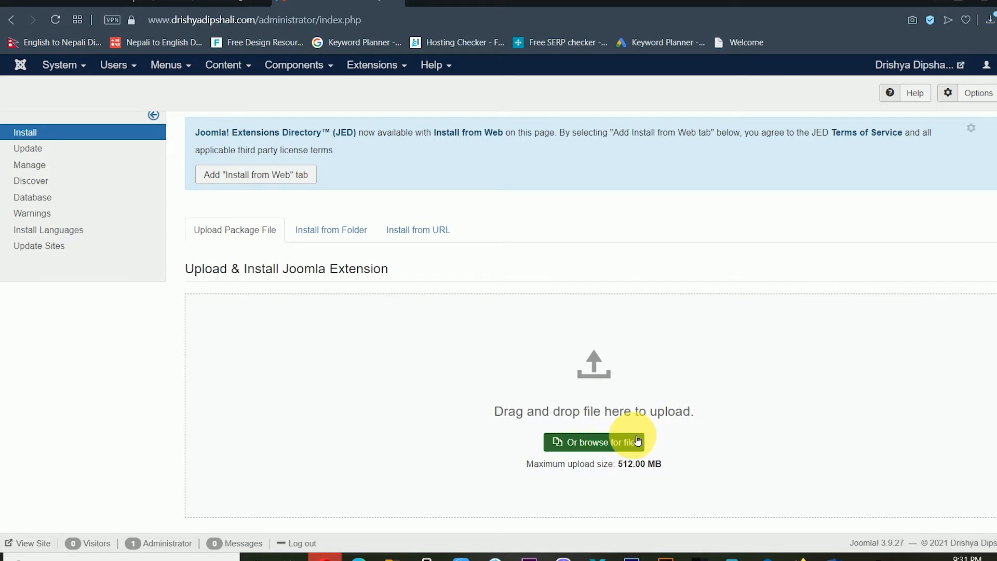
{"action": "mouse_move", "coordinate": [329, 310]}
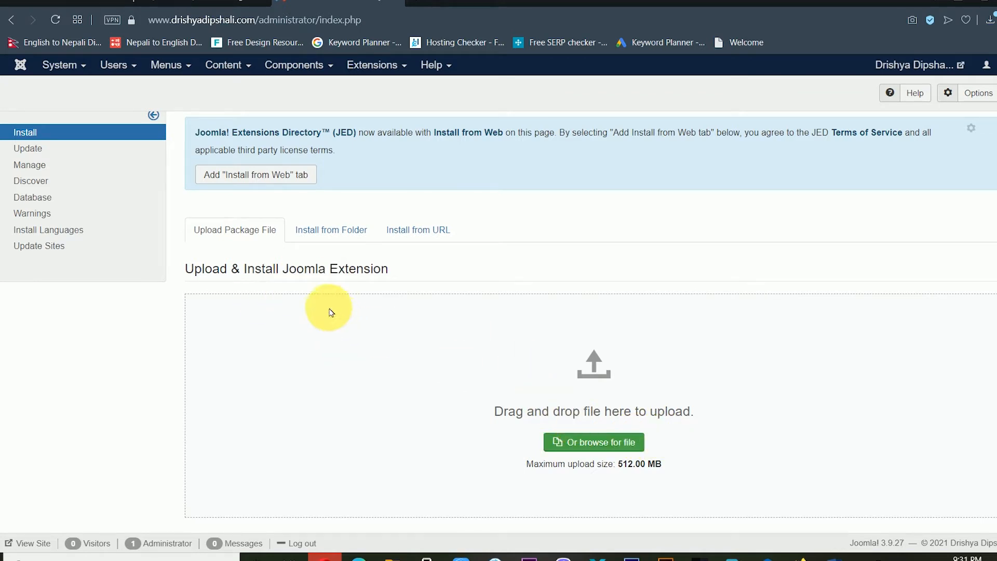
{"action": "mouse_move", "coordinate": [278, 254]}
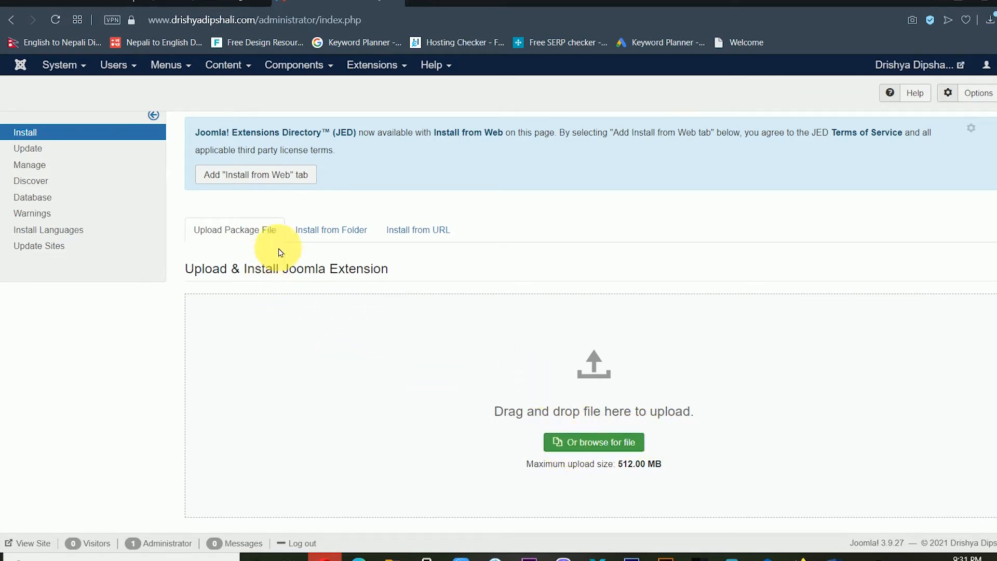
{"action": "mouse_move", "coordinate": [330, 230]}
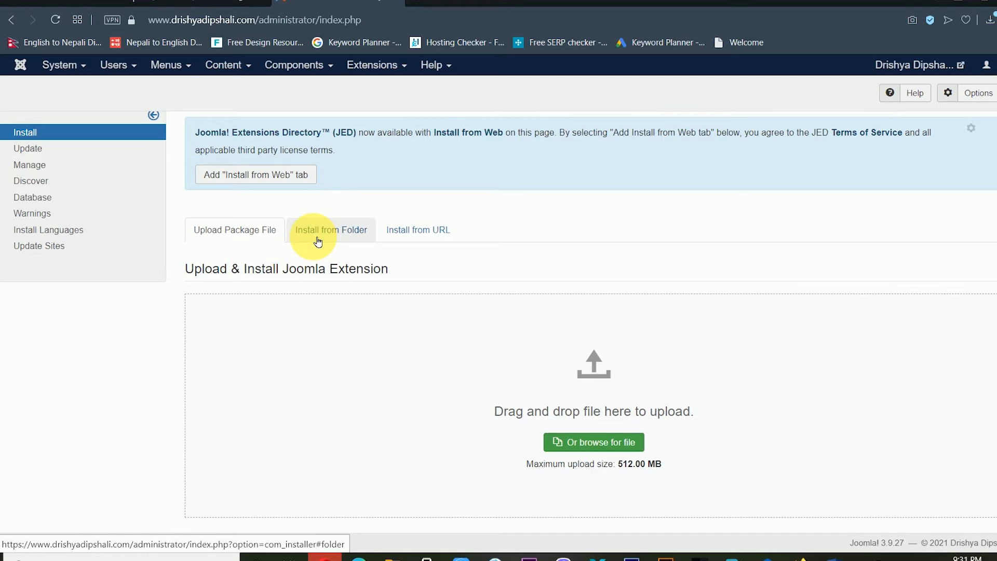
{"action": "mouse_move", "coordinate": [417, 229]}
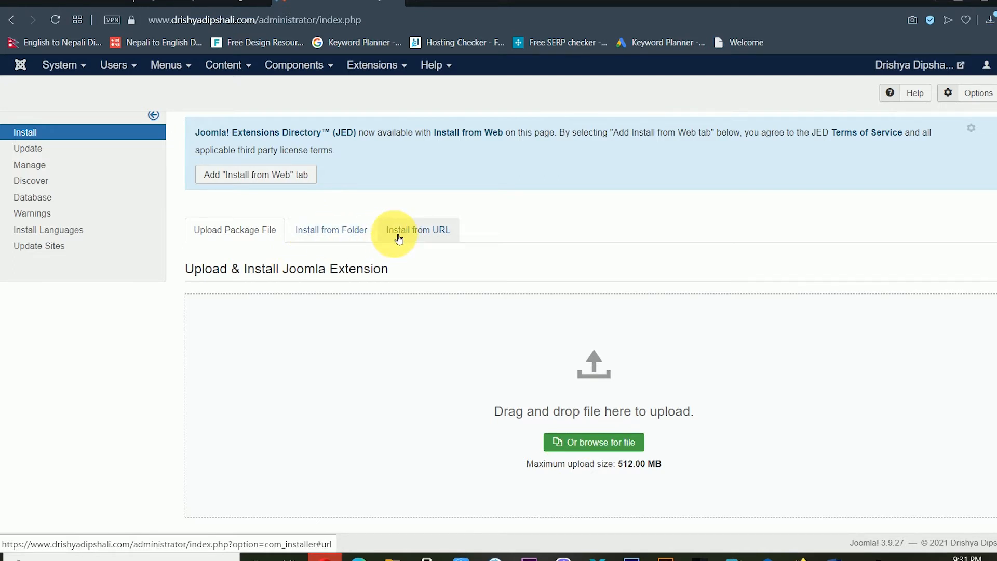
{"action": "left_click", "coordinate": [331, 229]}
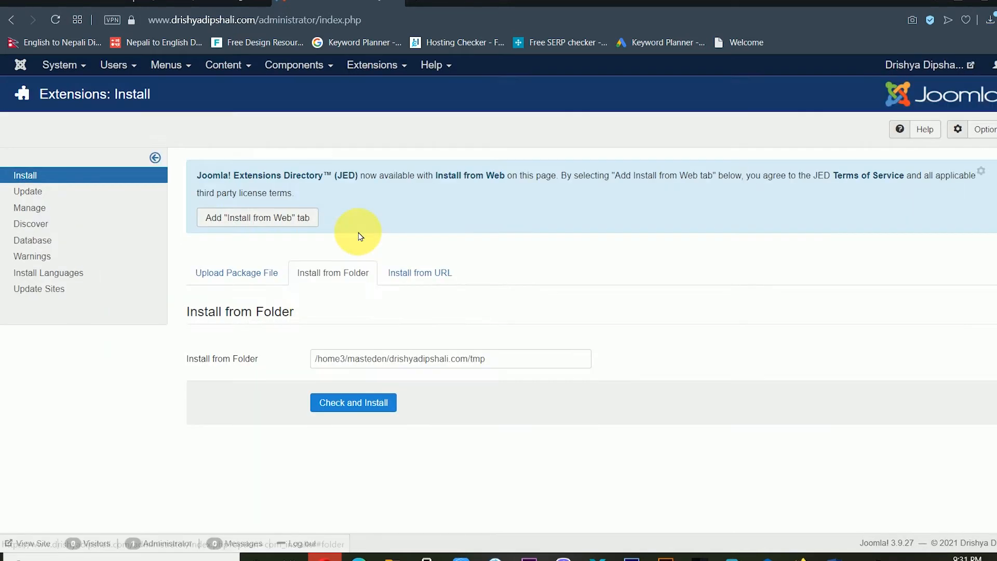
{"action": "mouse_move", "coordinate": [324, 299]}
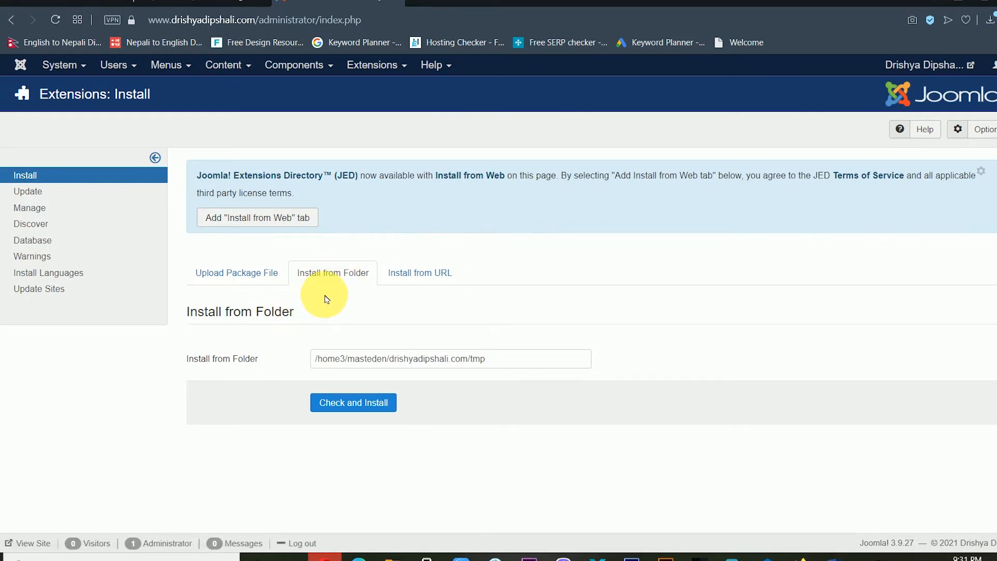
{"action": "mouse_move", "coordinate": [332, 272]}
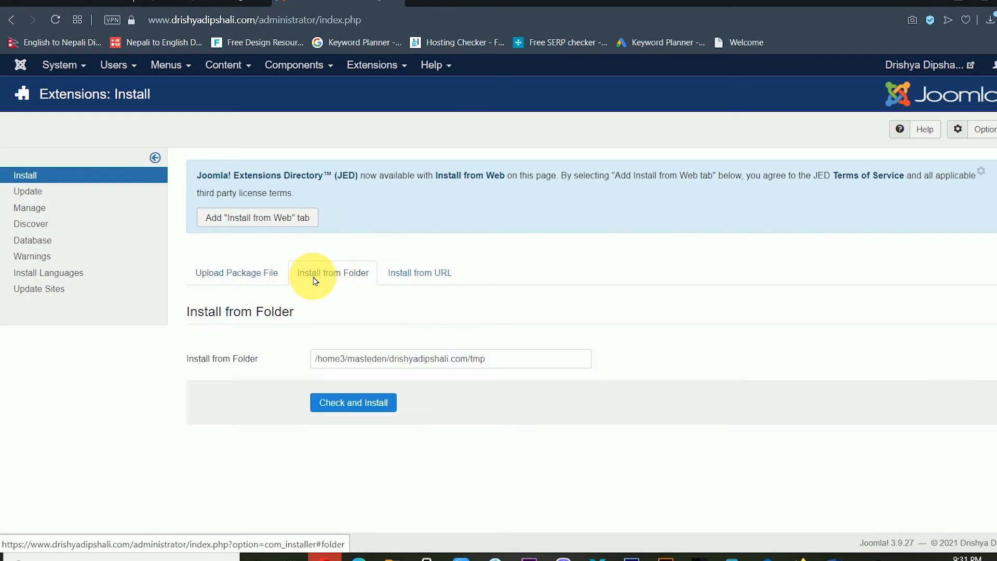
{"action": "left_click", "coordinate": [235, 272]}
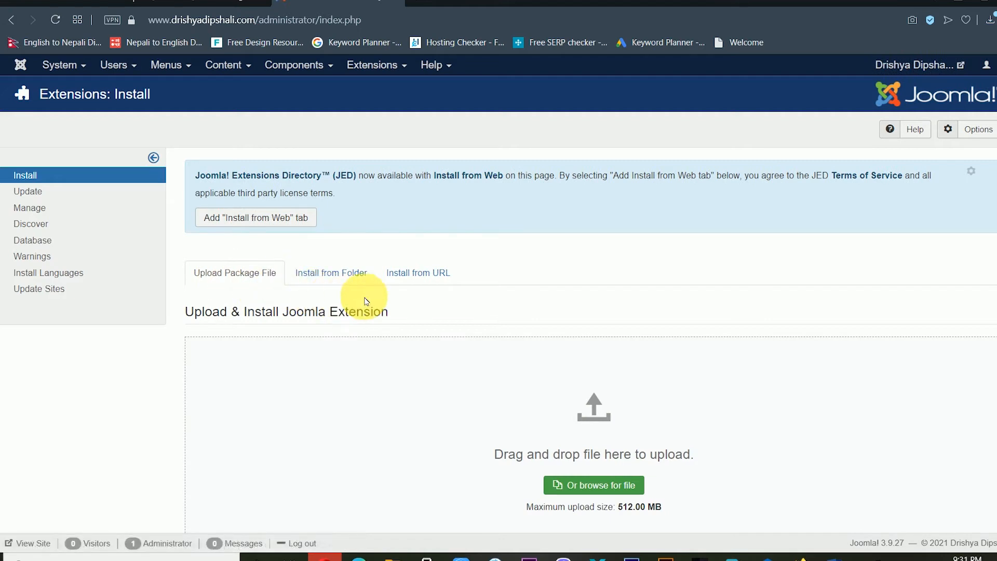
{"action": "scroll", "scroll_direction": "up", "scroll_amount": 3}
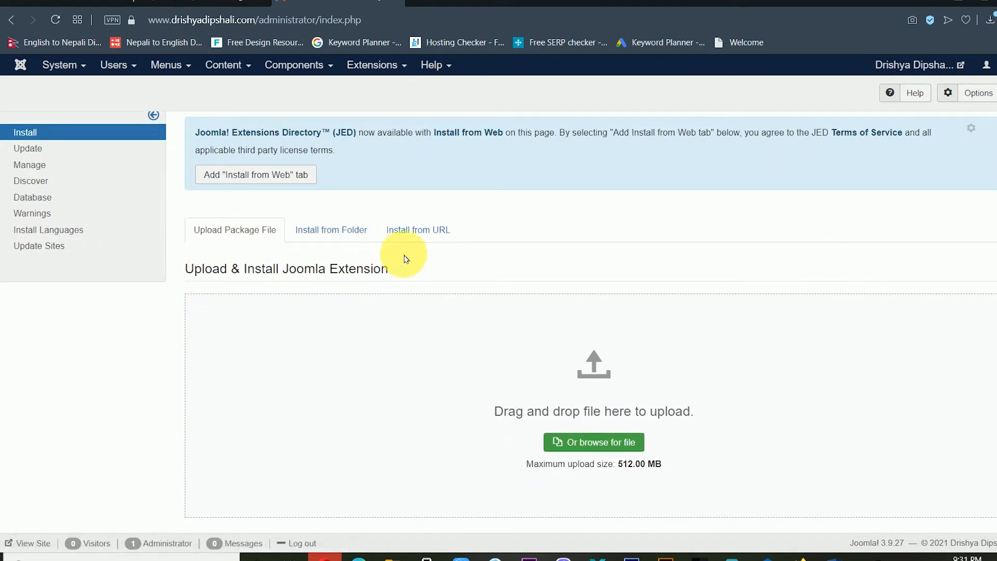
{"action": "mouse_move", "coordinate": [367, 327]}
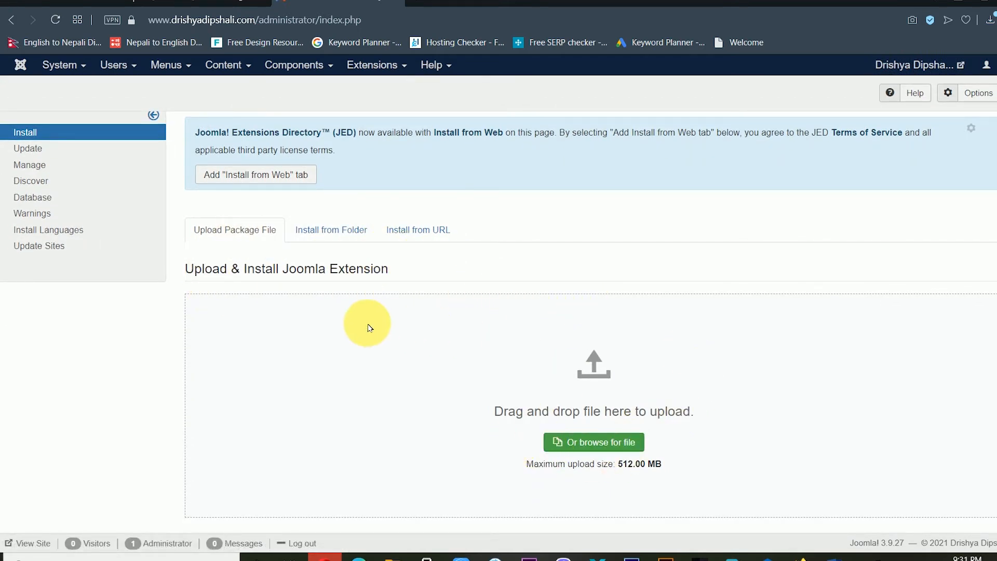
{"action": "mouse_move", "coordinate": [593, 442]}
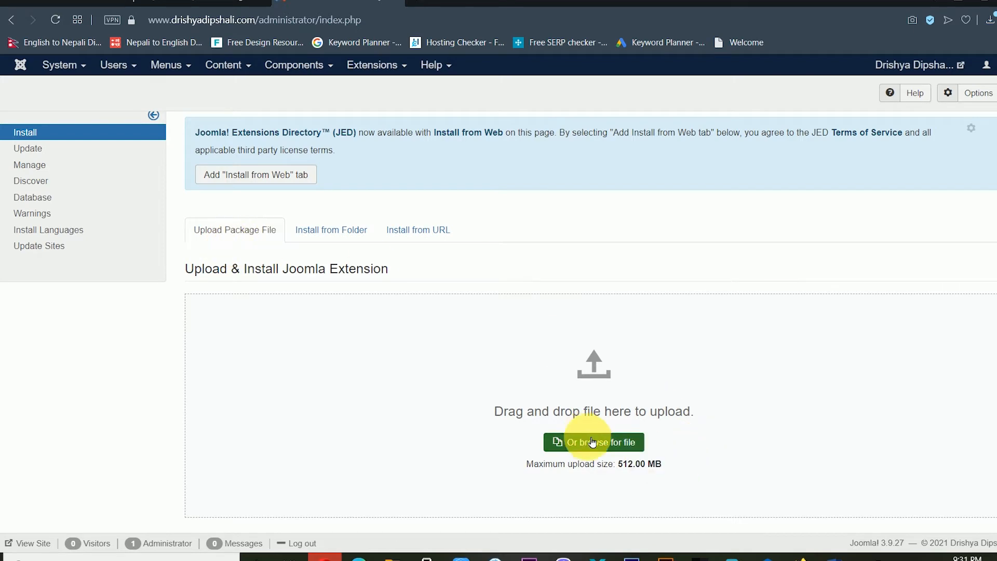
Select jd_seattle_template_v1.6 from D:\software\joomla theme\jd seatle and upload it for installation.
{"action": "left_click", "coordinate": [593, 442]}
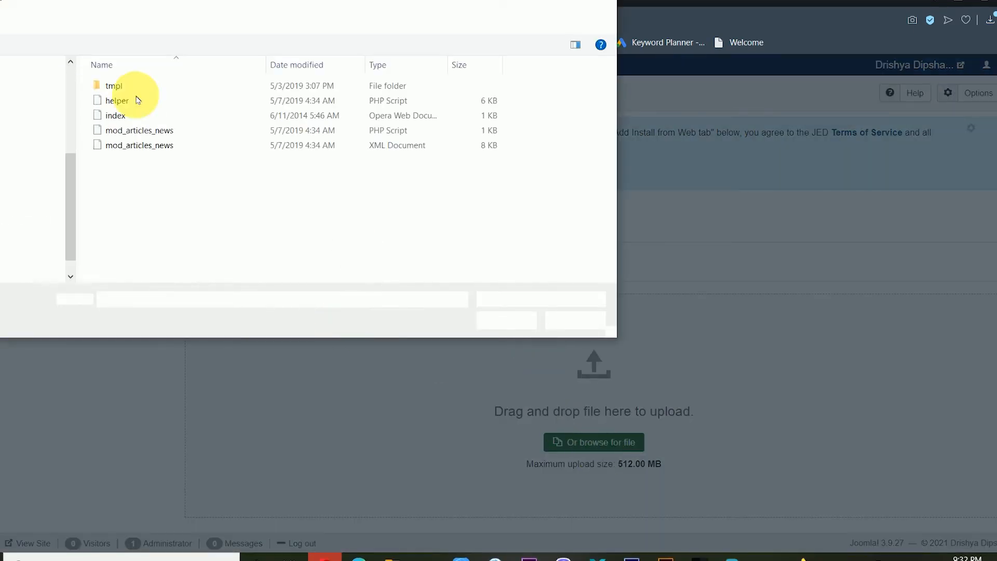
{"action": "left_click", "coordinate": [38, 19]}
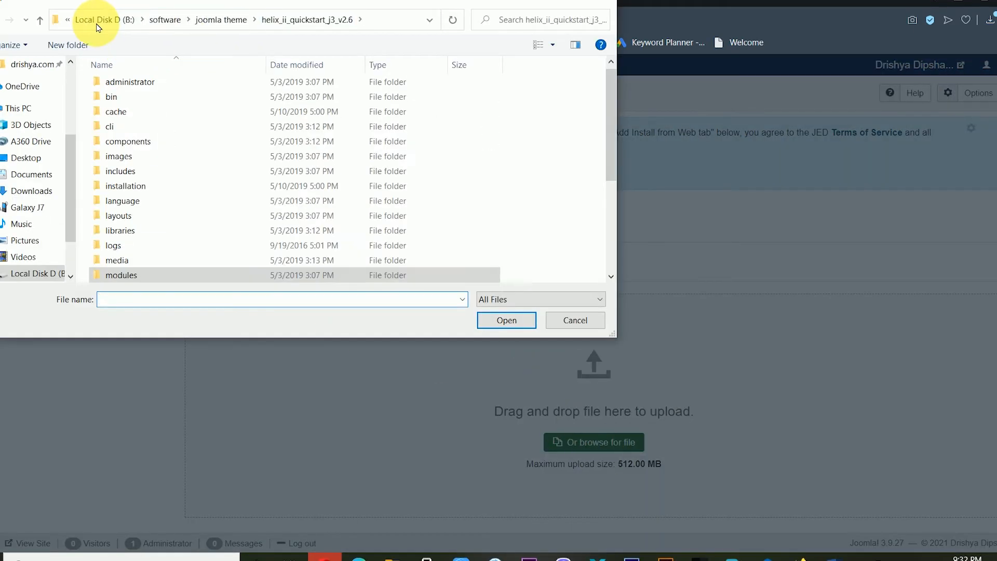
{"action": "left_click", "coordinate": [97, 18]}
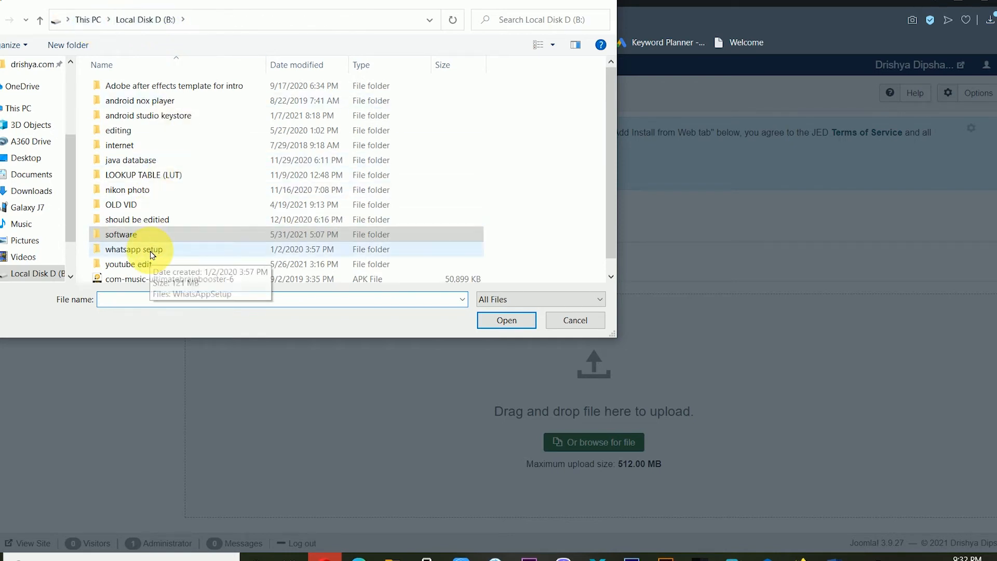
{"action": "double_click", "coordinate": [120, 233]}
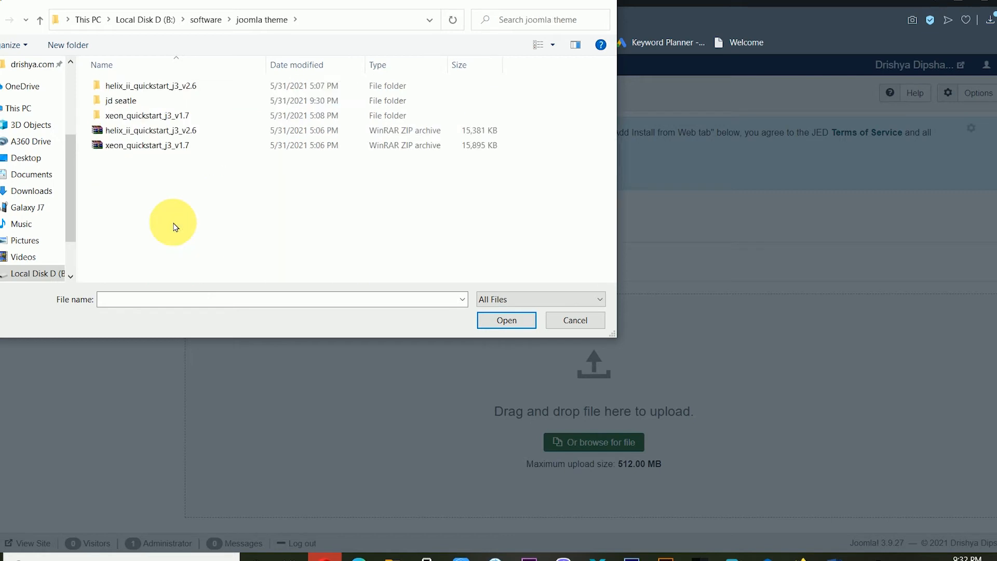
{"action": "left_click", "coordinate": [120, 100]}
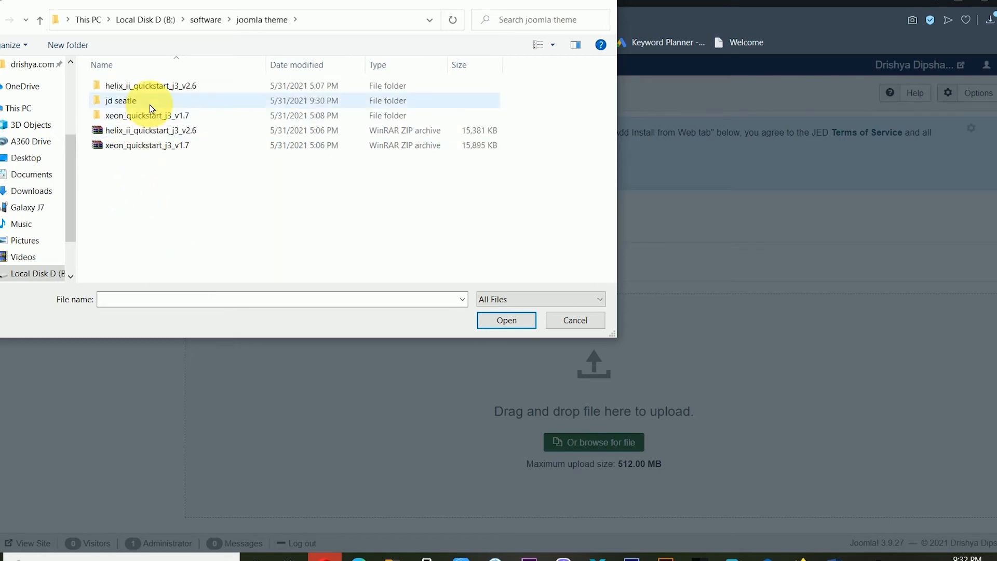
{"action": "double_click", "coordinate": [118, 100]}
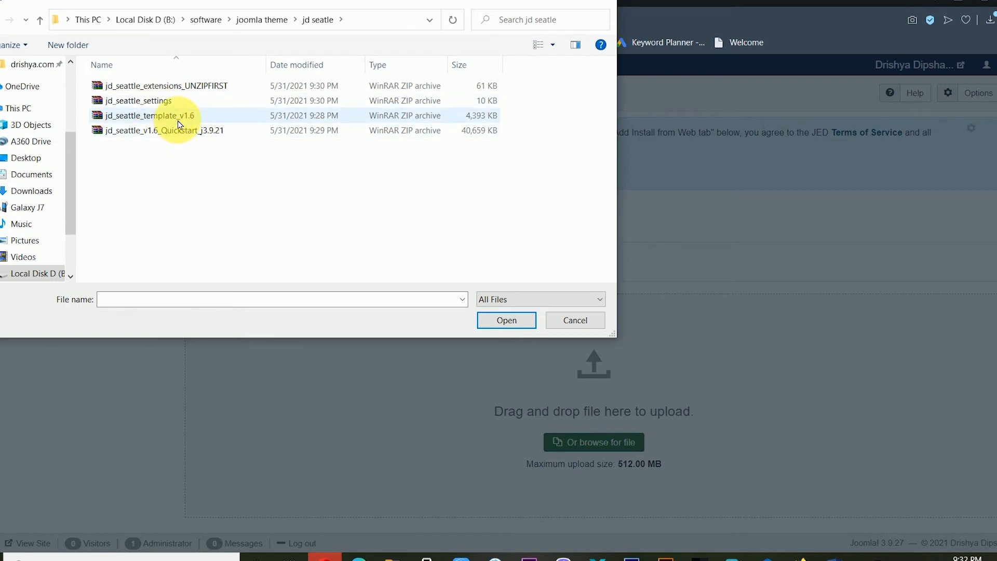
{"action": "left_click", "coordinate": [161, 116]}
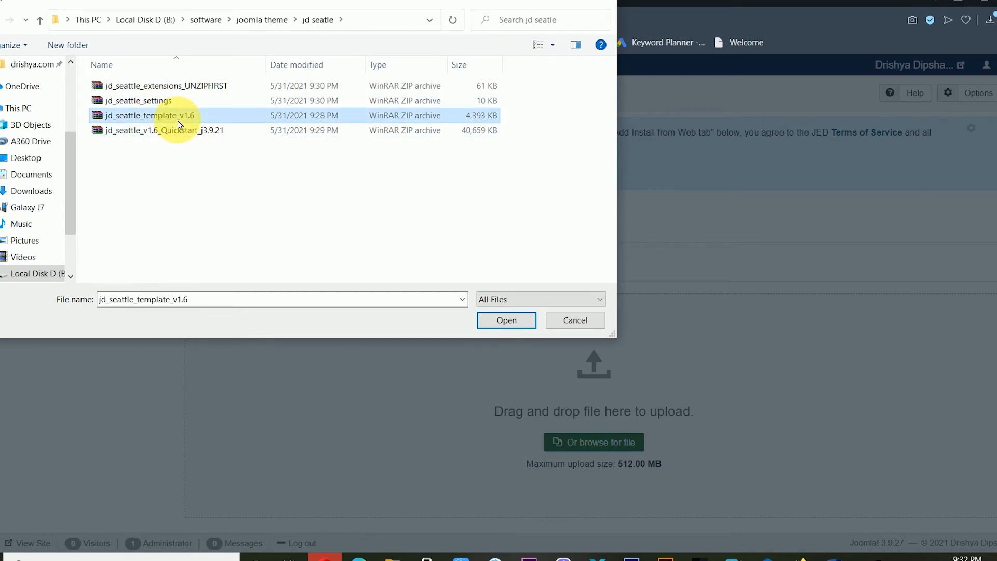
{"action": "mouse_move", "coordinate": [506, 320]}
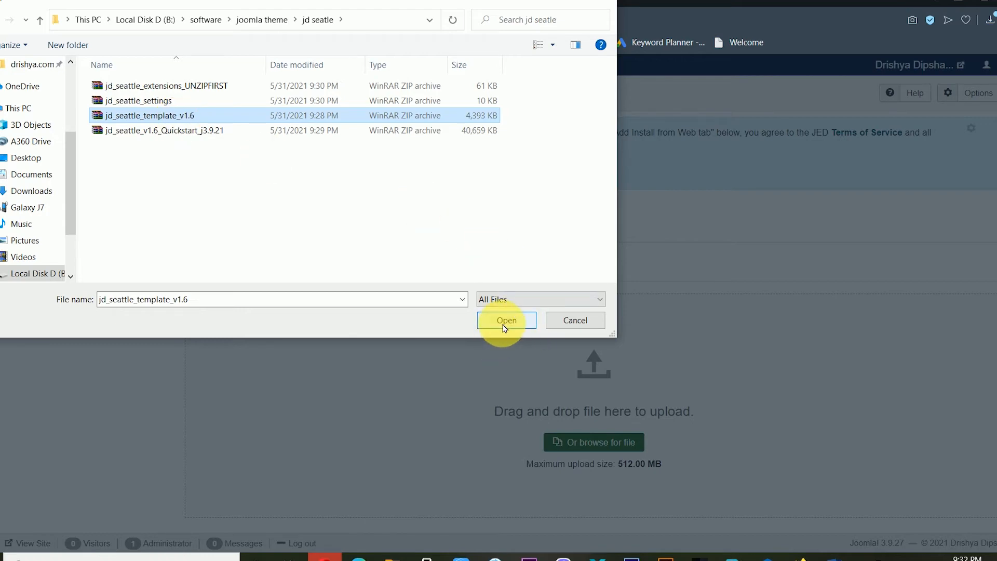
{"action": "left_click", "coordinate": [506, 320]}
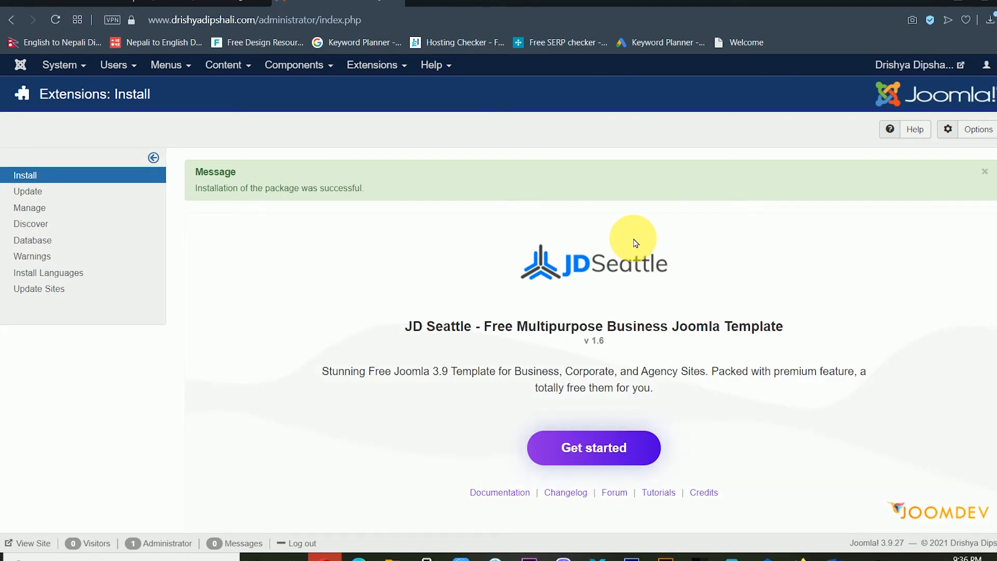
{"action": "mouse_move", "coordinate": [208, 198]}
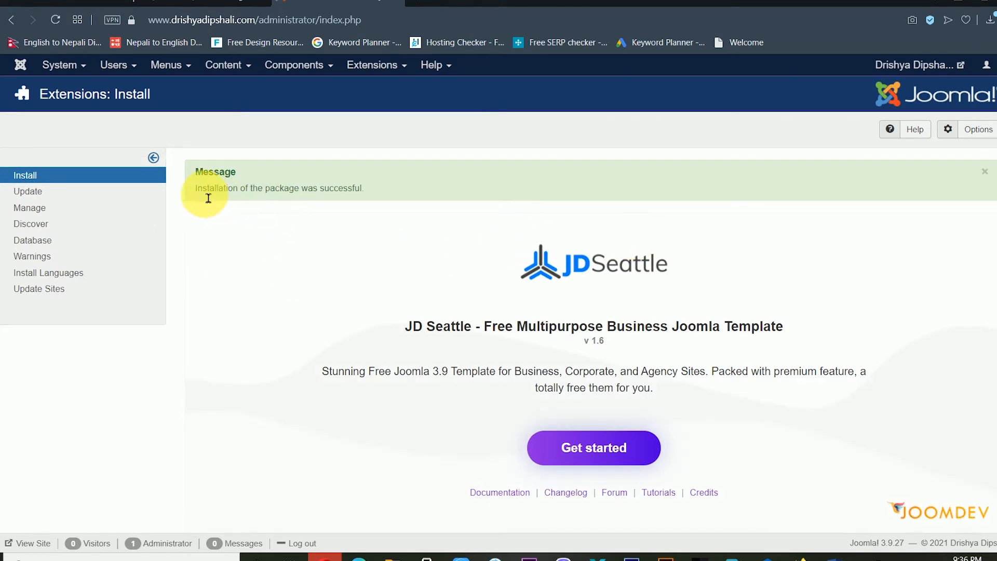
{"action": "mouse_move", "coordinate": [275, 204]}
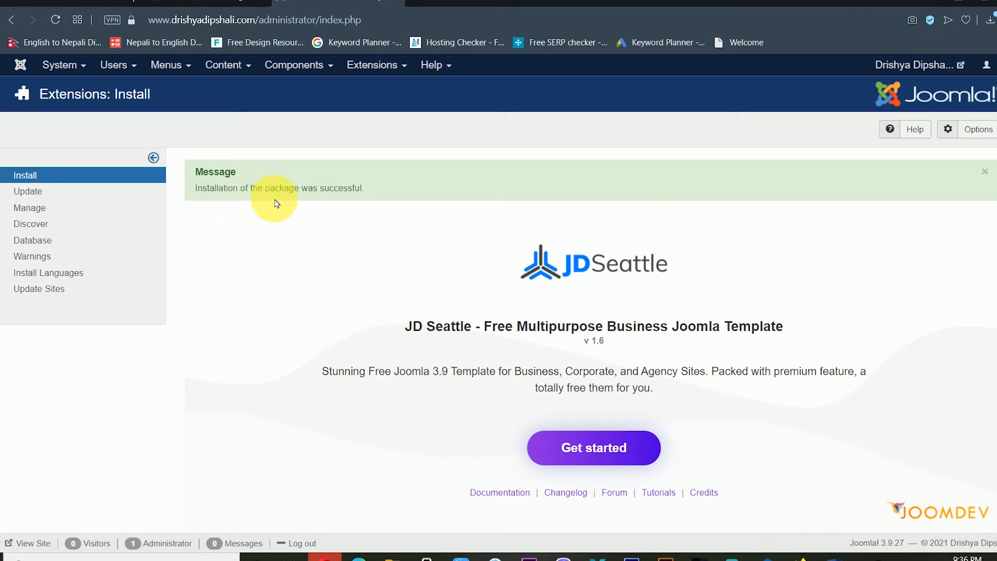
{"action": "mouse_move", "coordinate": [387, 197]}
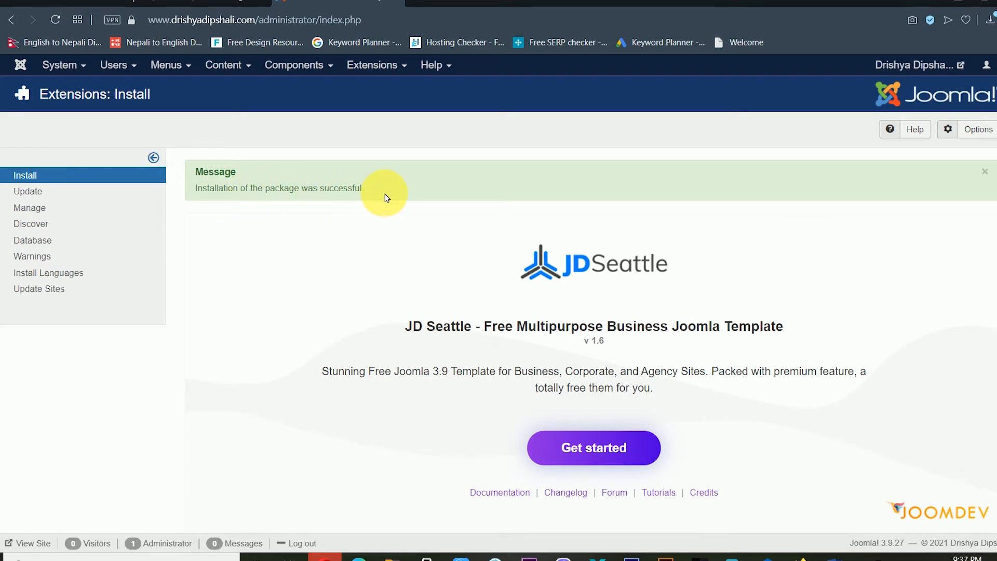
{"action": "mouse_move", "coordinate": [593, 447]}
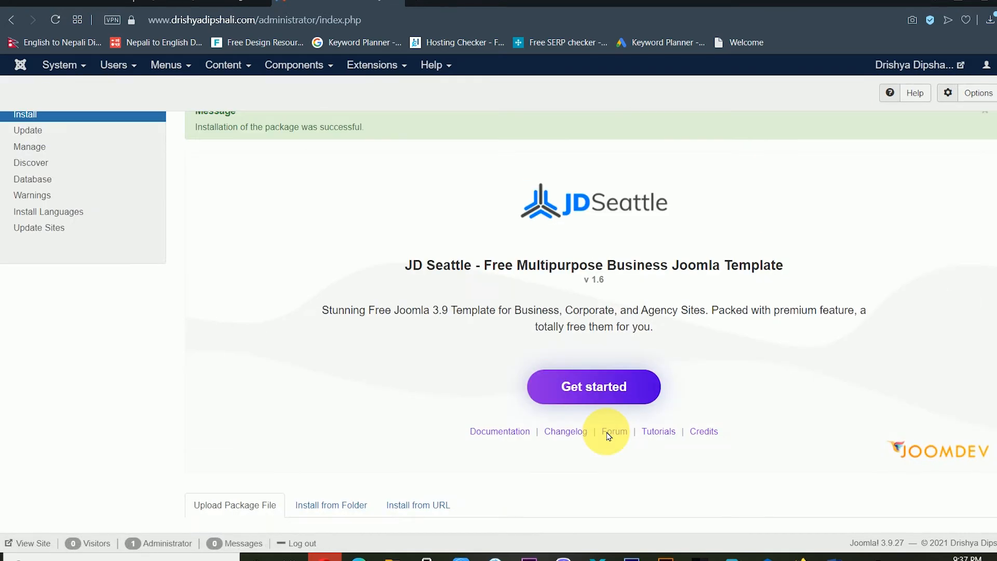
Go from the installation success message to the Templates: Styles list showing tpl_jdseattle.
{"action": "left_click", "coordinate": [593, 386]}
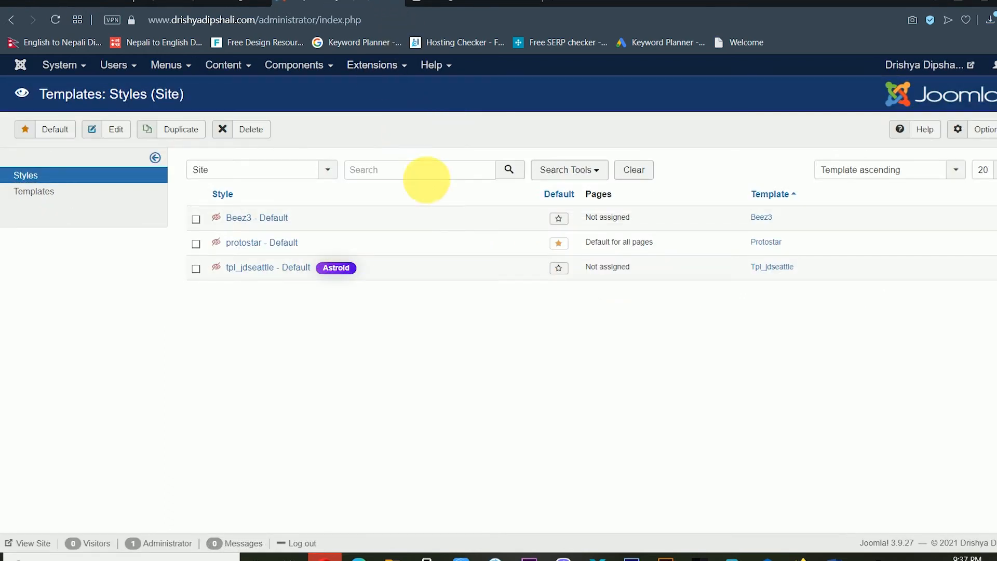
{"action": "mouse_move", "coordinate": [366, 285]}
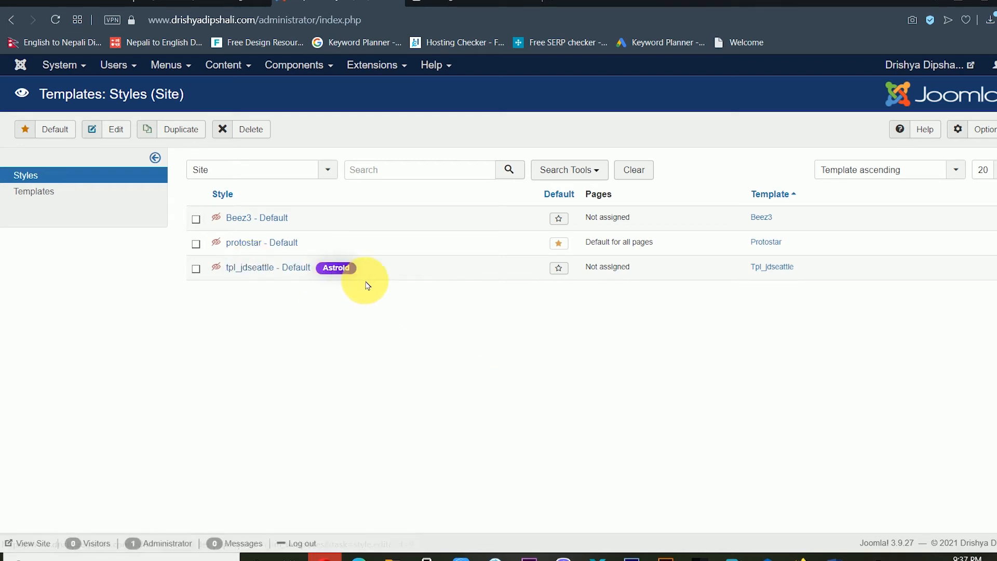
{"action": "mouse_move", "coordinate": [358, 247]}
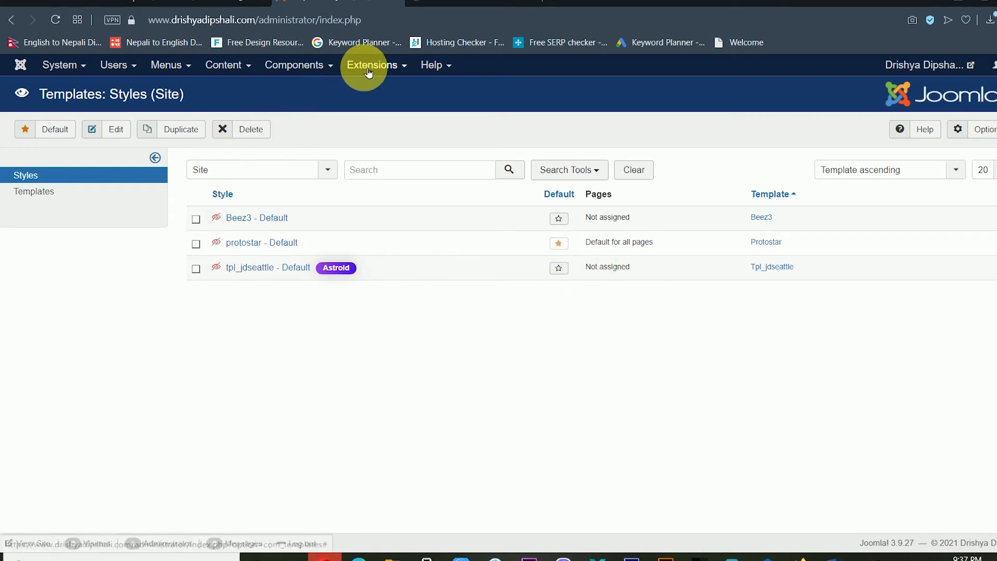
{"action": "left_click", "coordinate": [372, 65]}
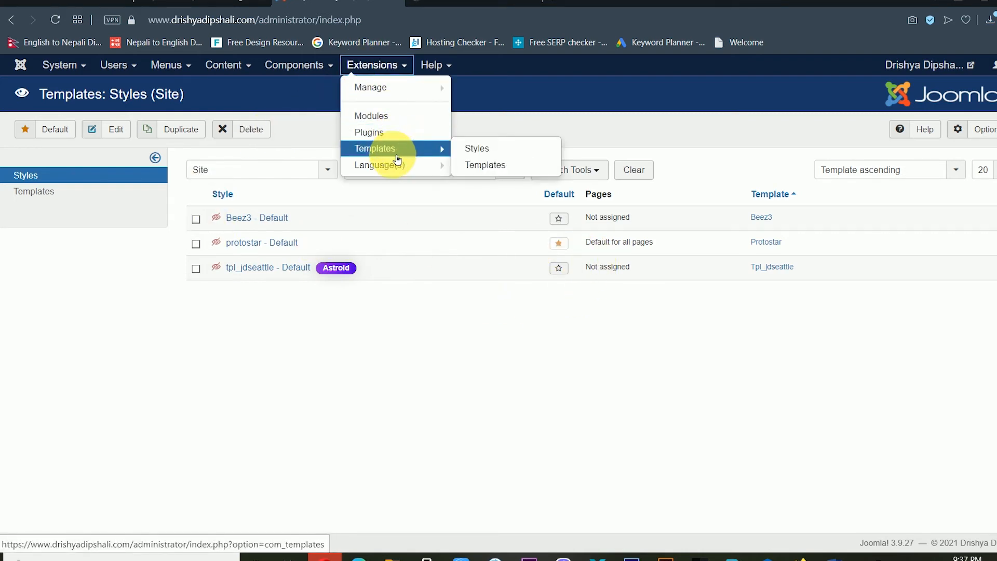
{"action": "left_click", "coordinate": [485, 165]}
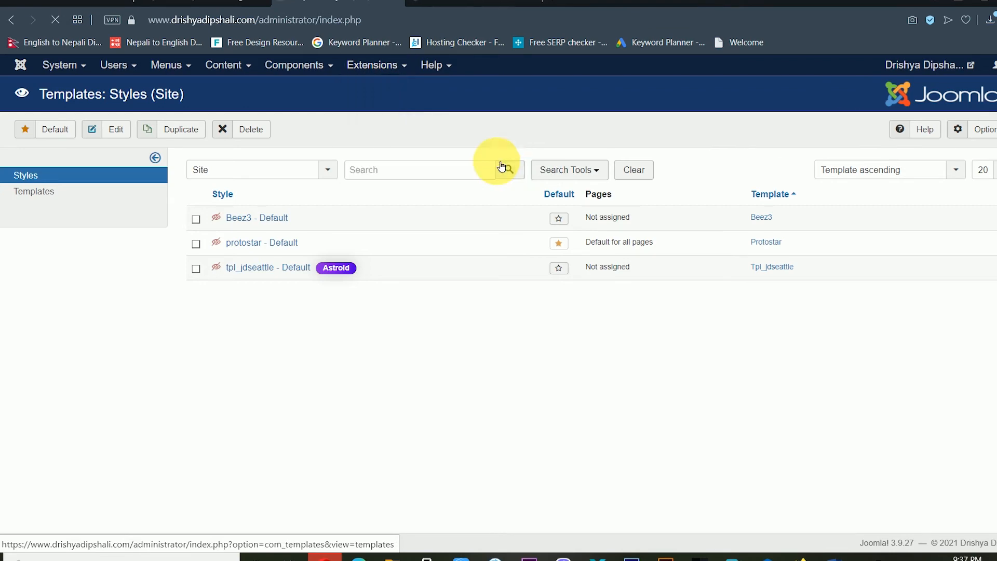
{"action": "mouse_move", "coordinate": [522, 207]}
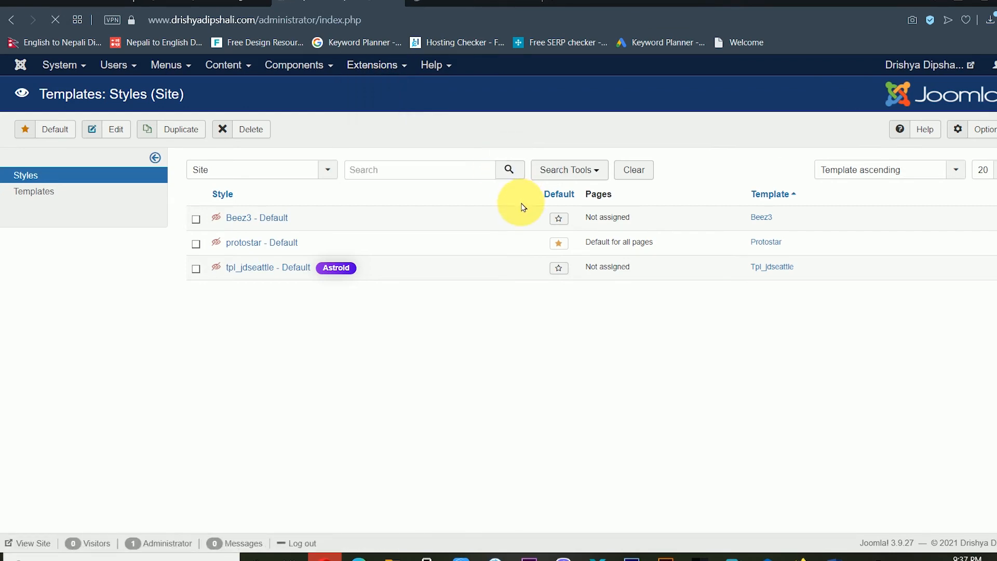
{"action": "left_click", "coordinate": [33, 179]}
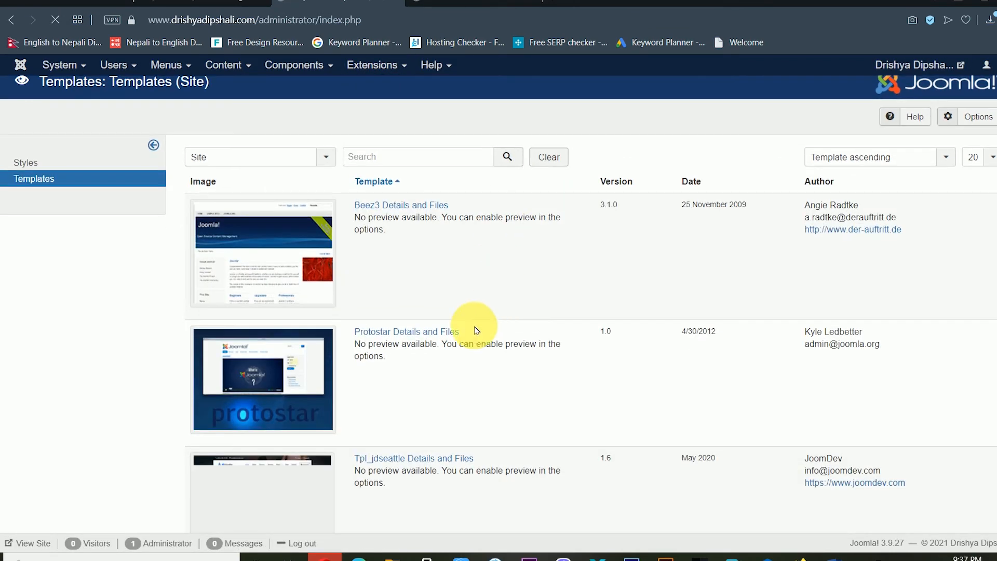
{"action": "scroll", "scroll_direction": "down", "scroll_amount": 3}
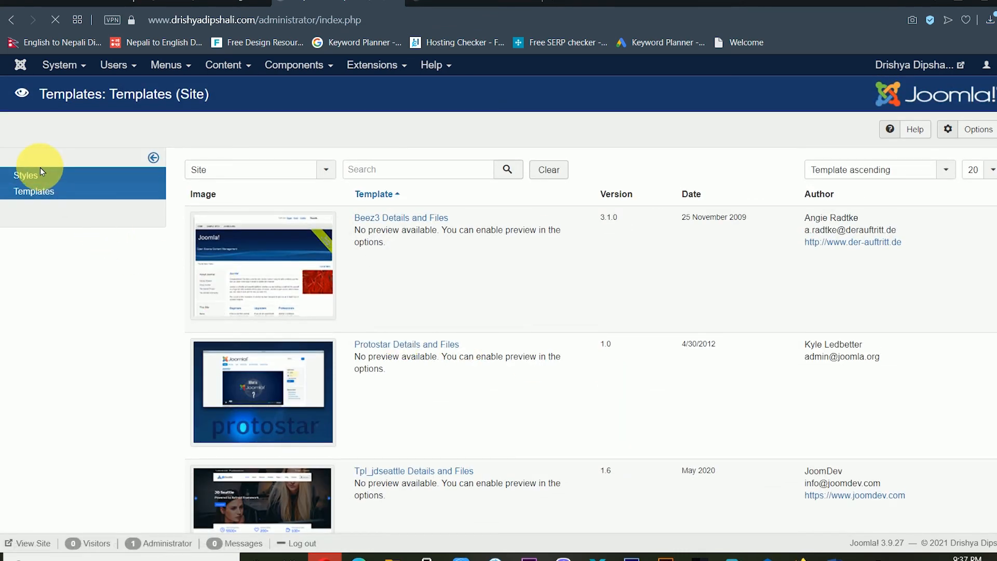
{"action": "left_click", "coordinate": [25, 175]}
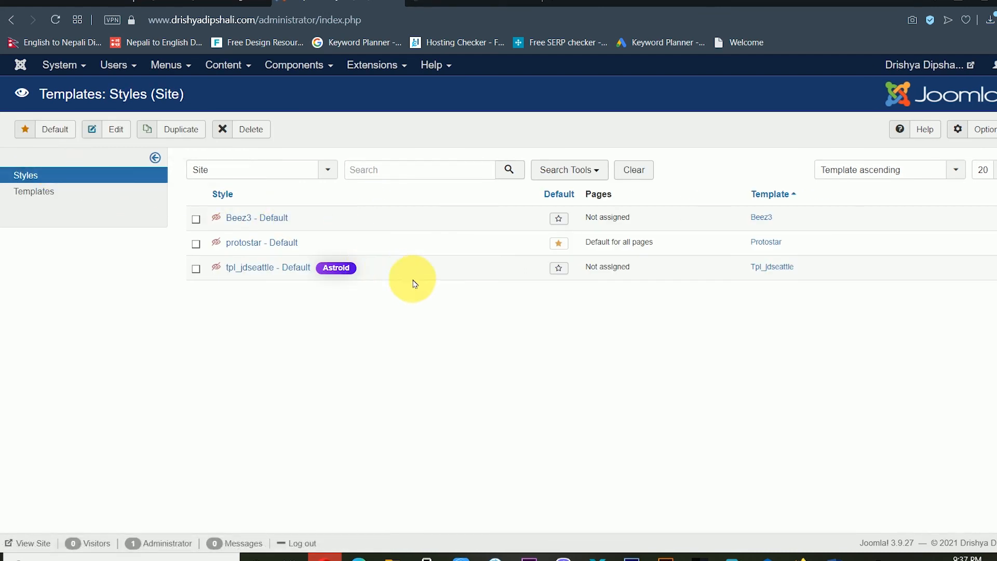
{"action": "mouse_move", "coordinate": [559, 267]}
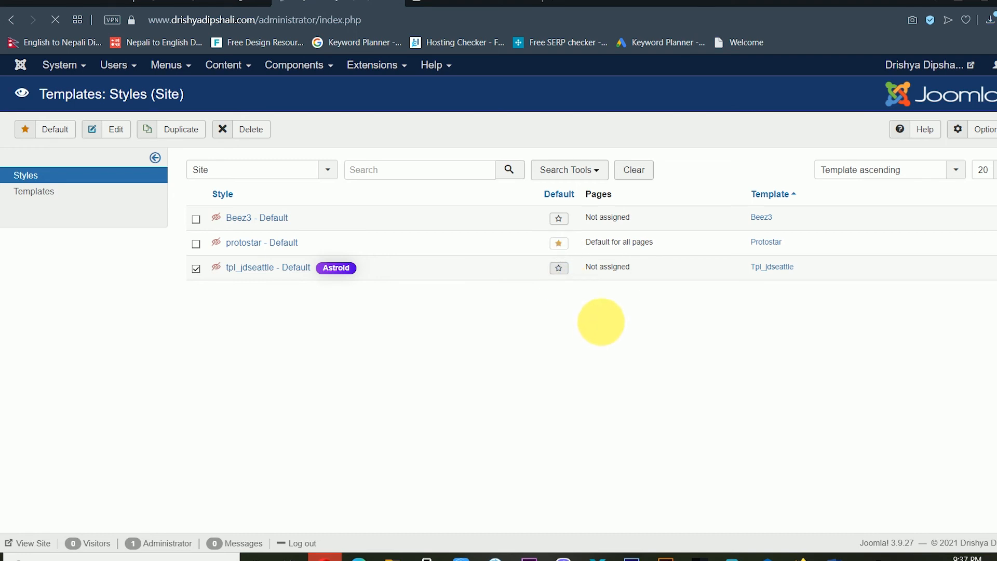
Make tpl_jdseattle the default site style so the front end shows the JD Seattle design.
{"action": "left_click", "coordinate": [559, 266]}
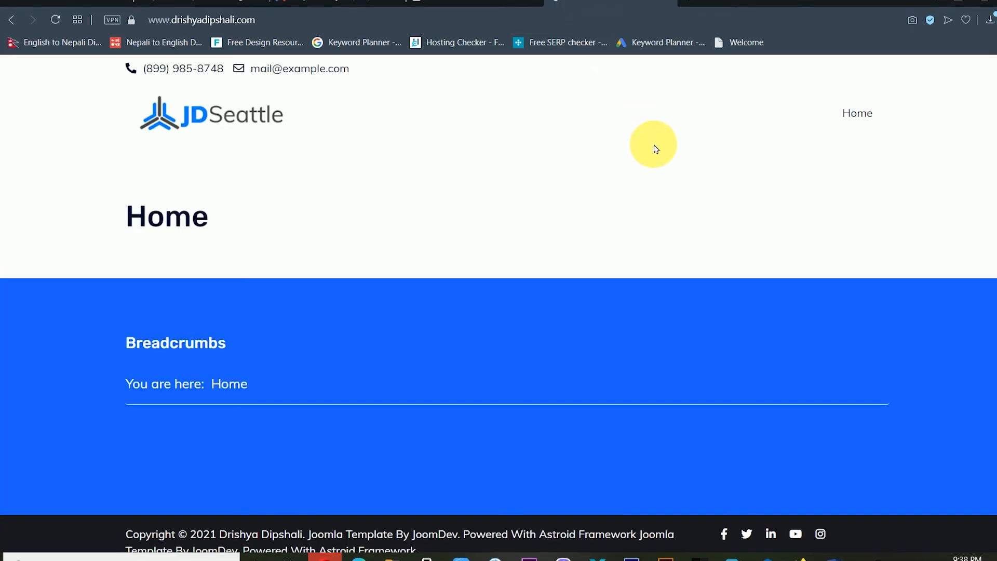
{"action": "mouse_move", "coordinate": [797, 158]}
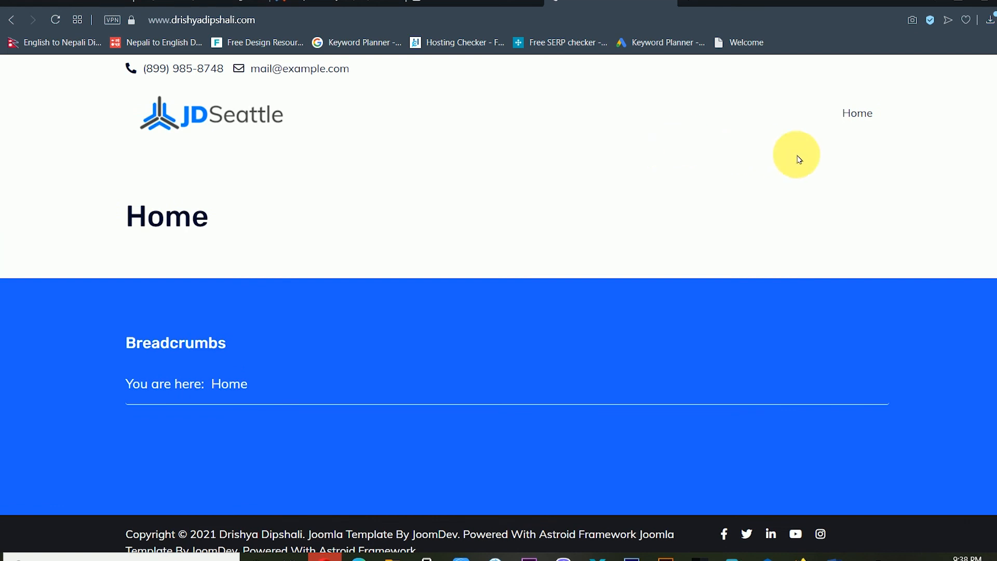
{"action": "mouse_move", "coordinate": [268, 183]}
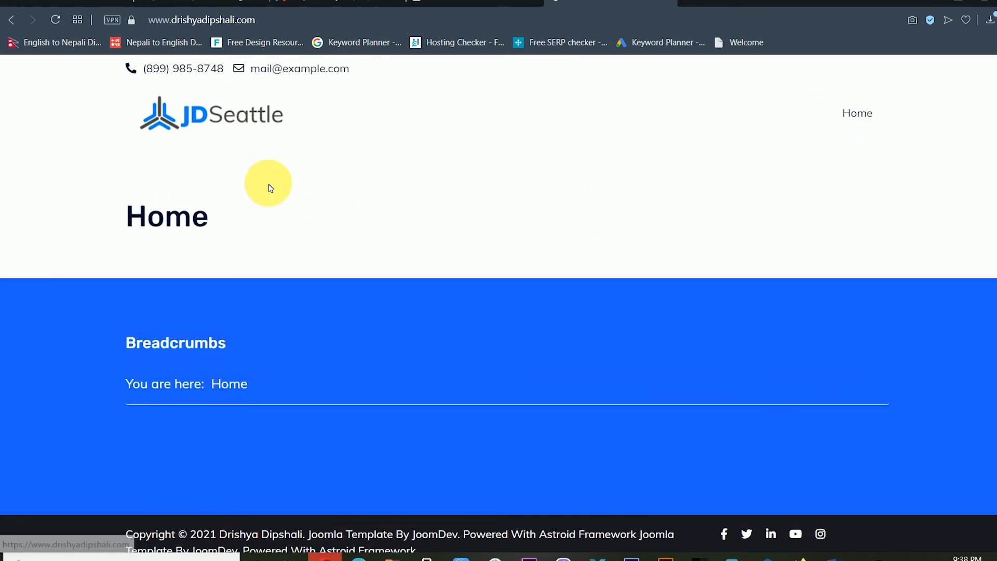
{"action": "mouse_move", "coordinate": [678, 348]}
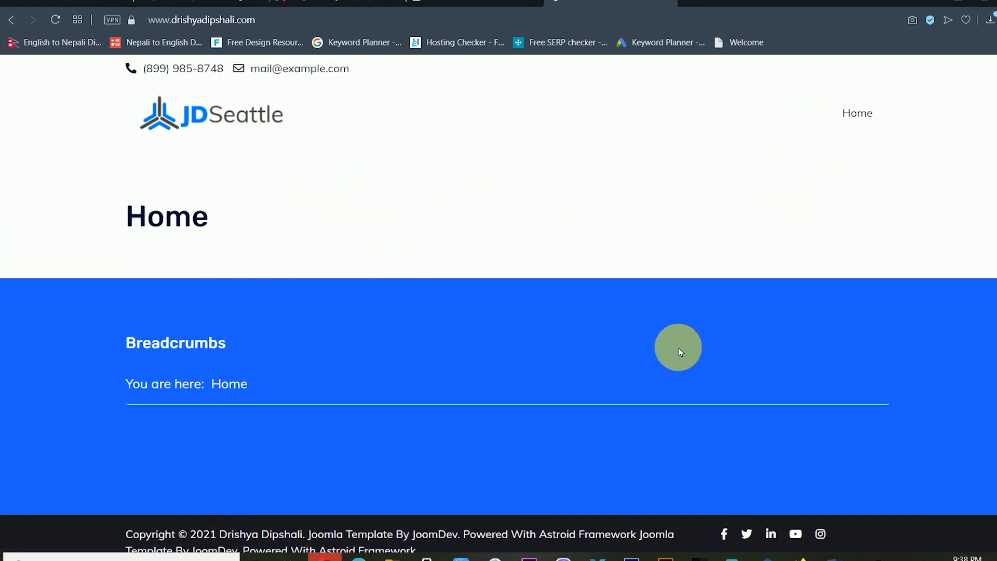
{"action": "mouse_move", "coordinate": [713, 296]}
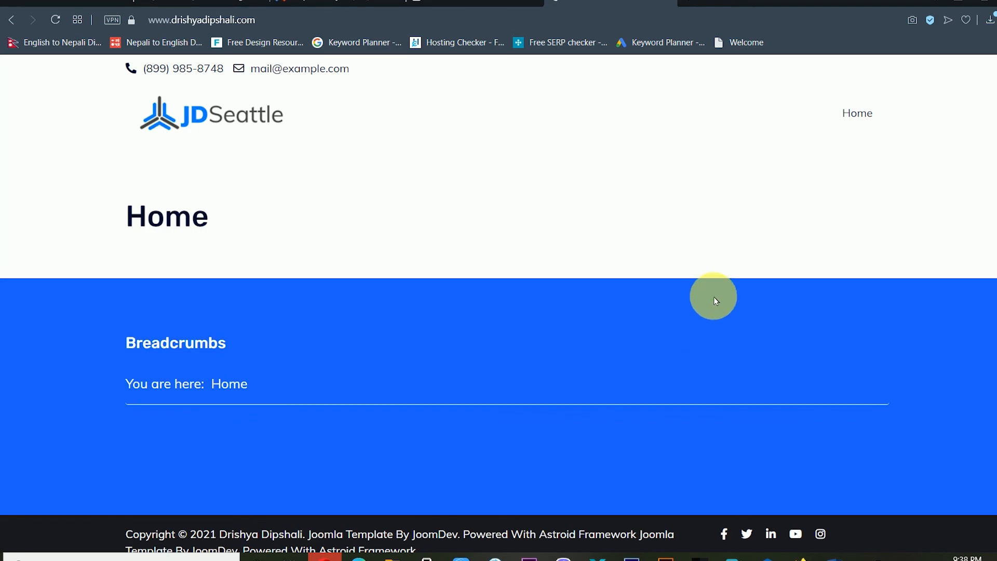